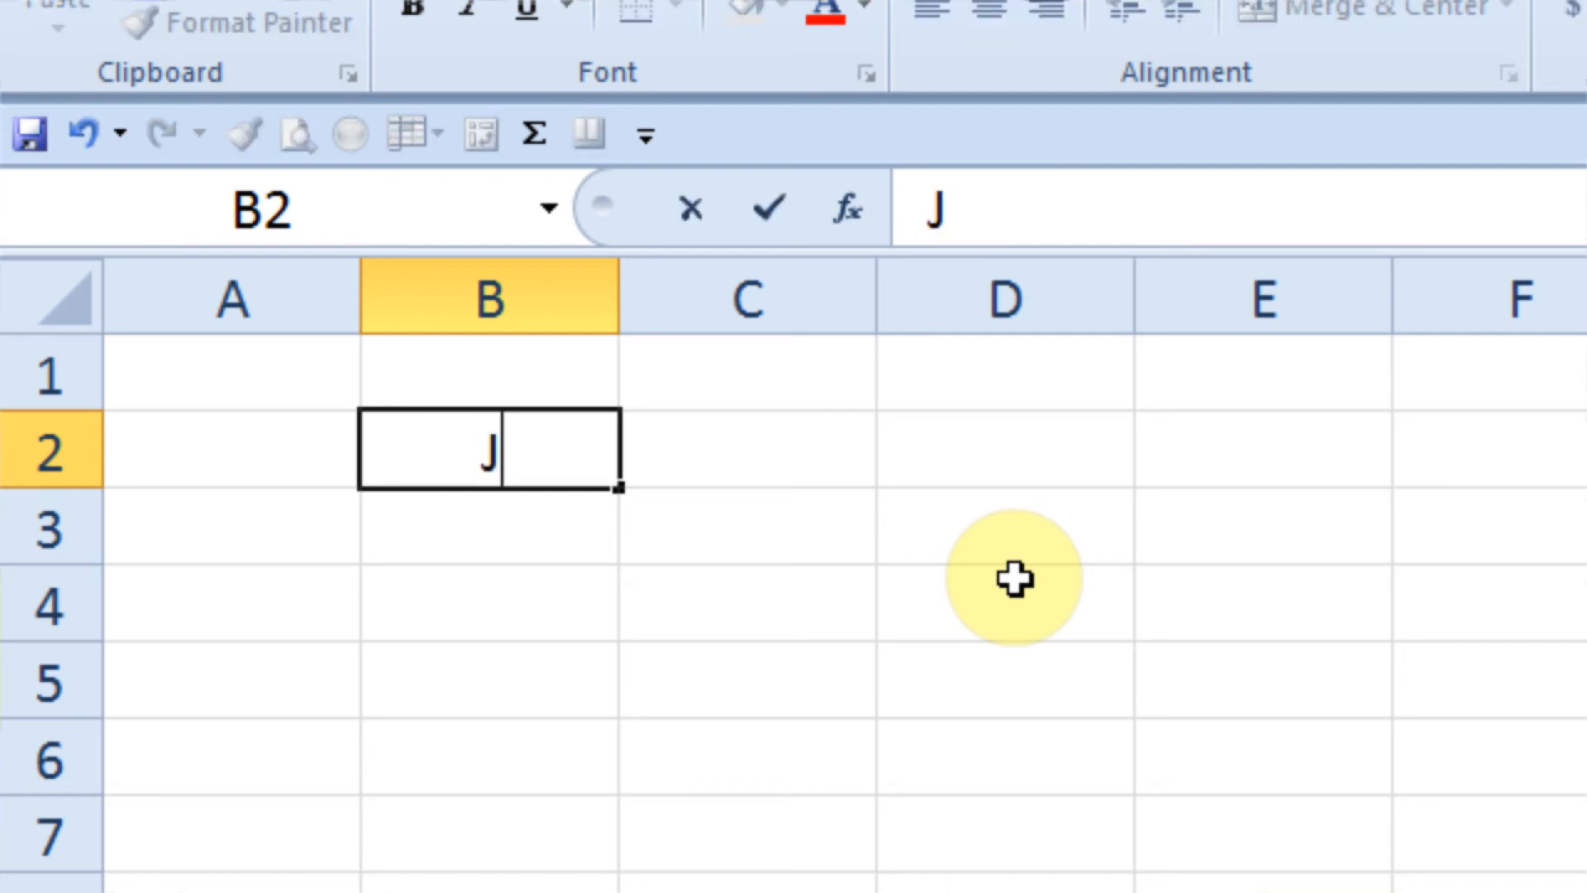
- Enter 'January' as the first month heading in B2
text(anuary)
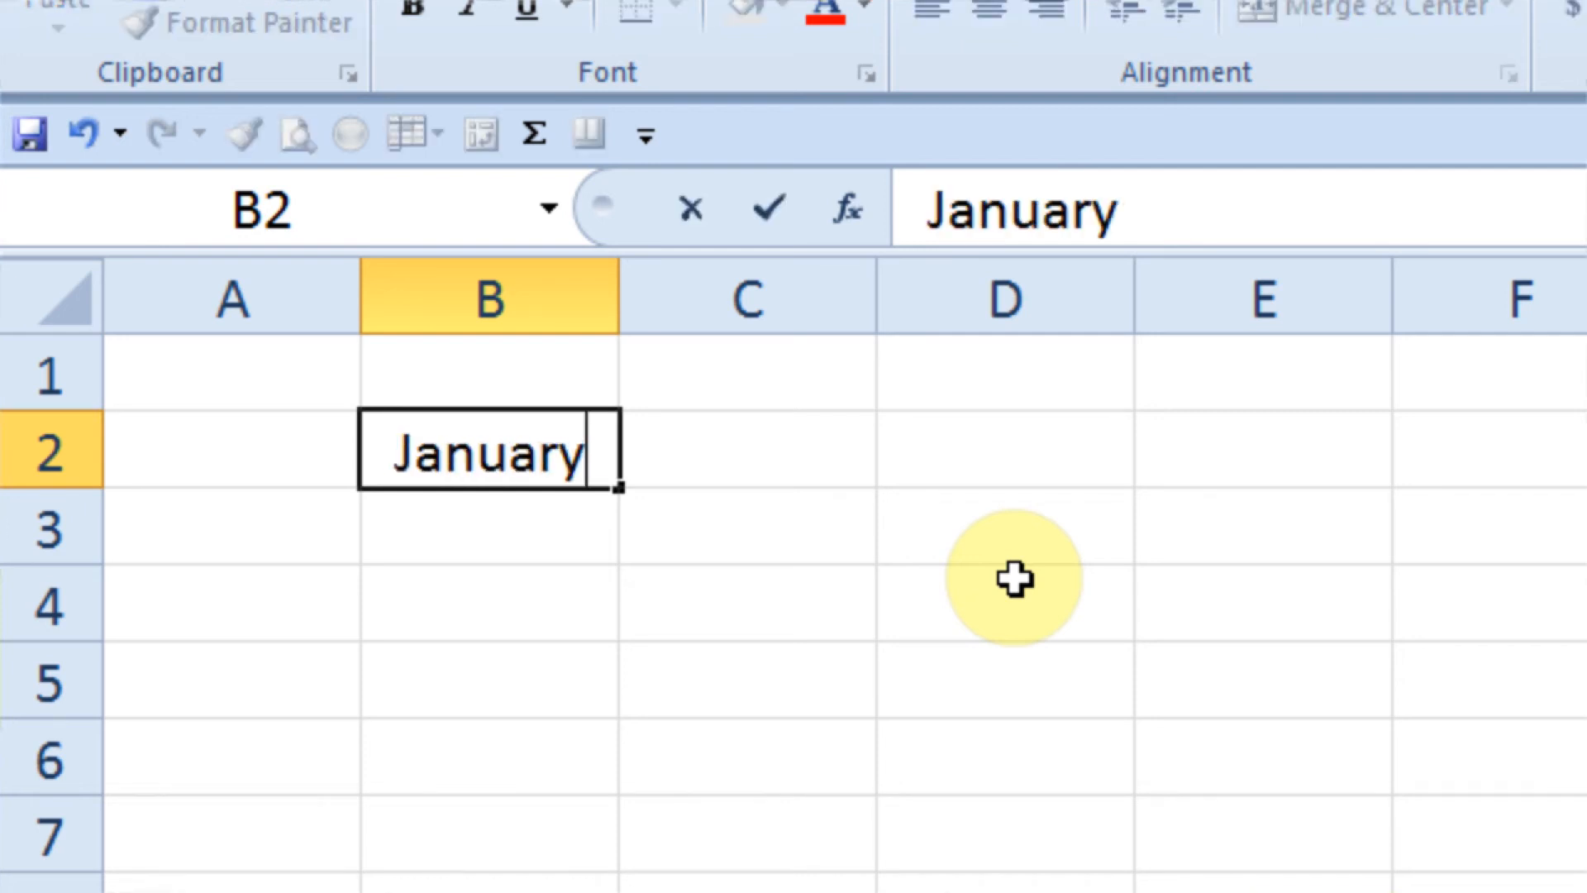
mouse_move(1013, 541)
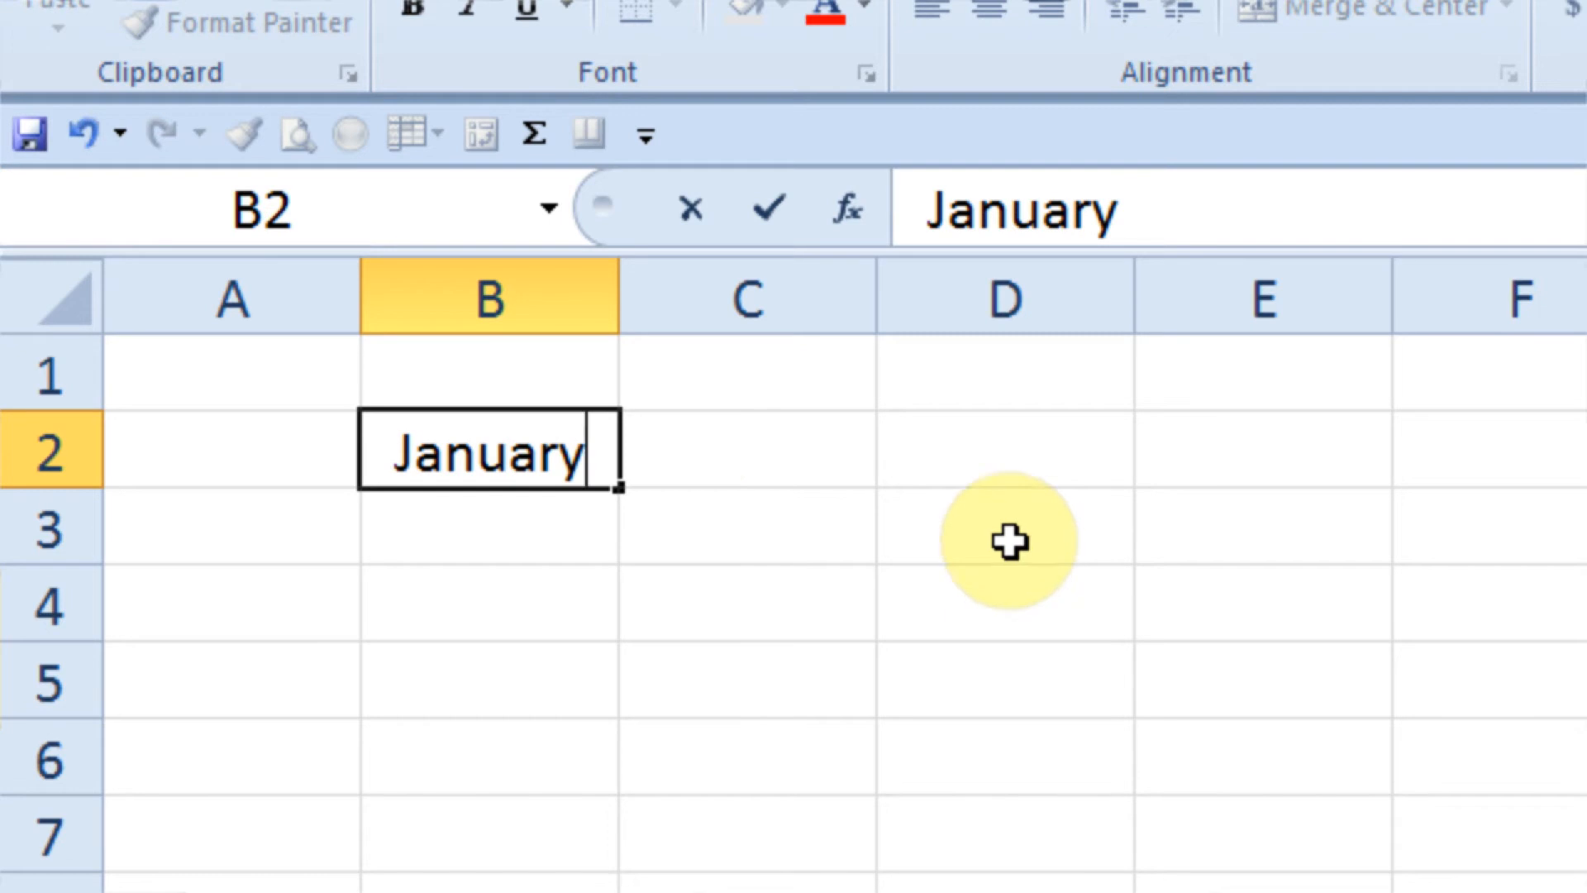
mouse_move(691, 626)
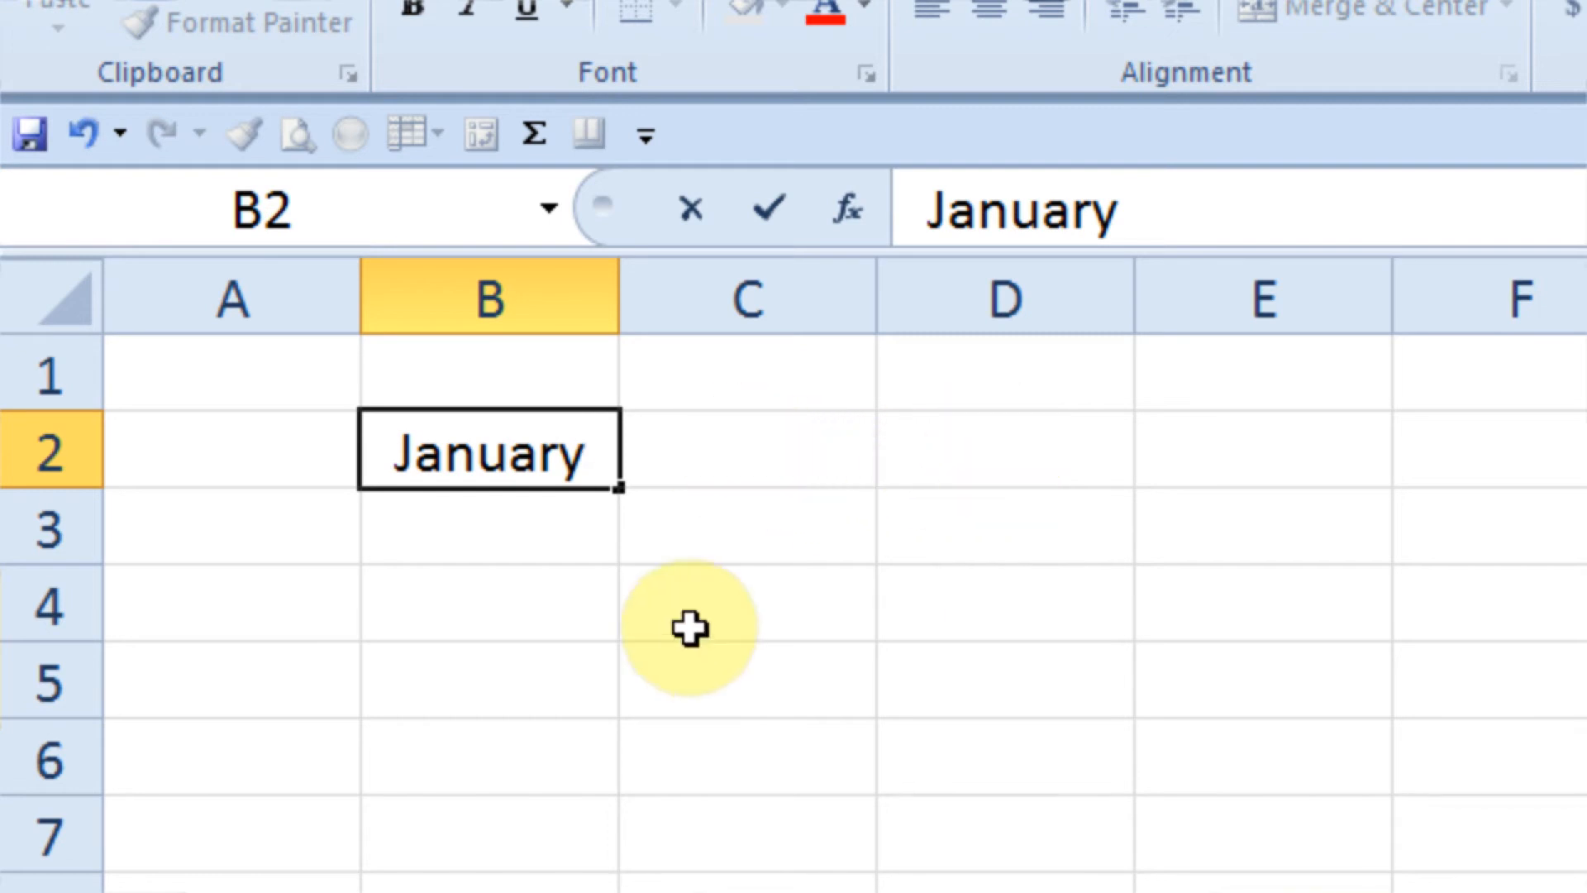
key(Return)
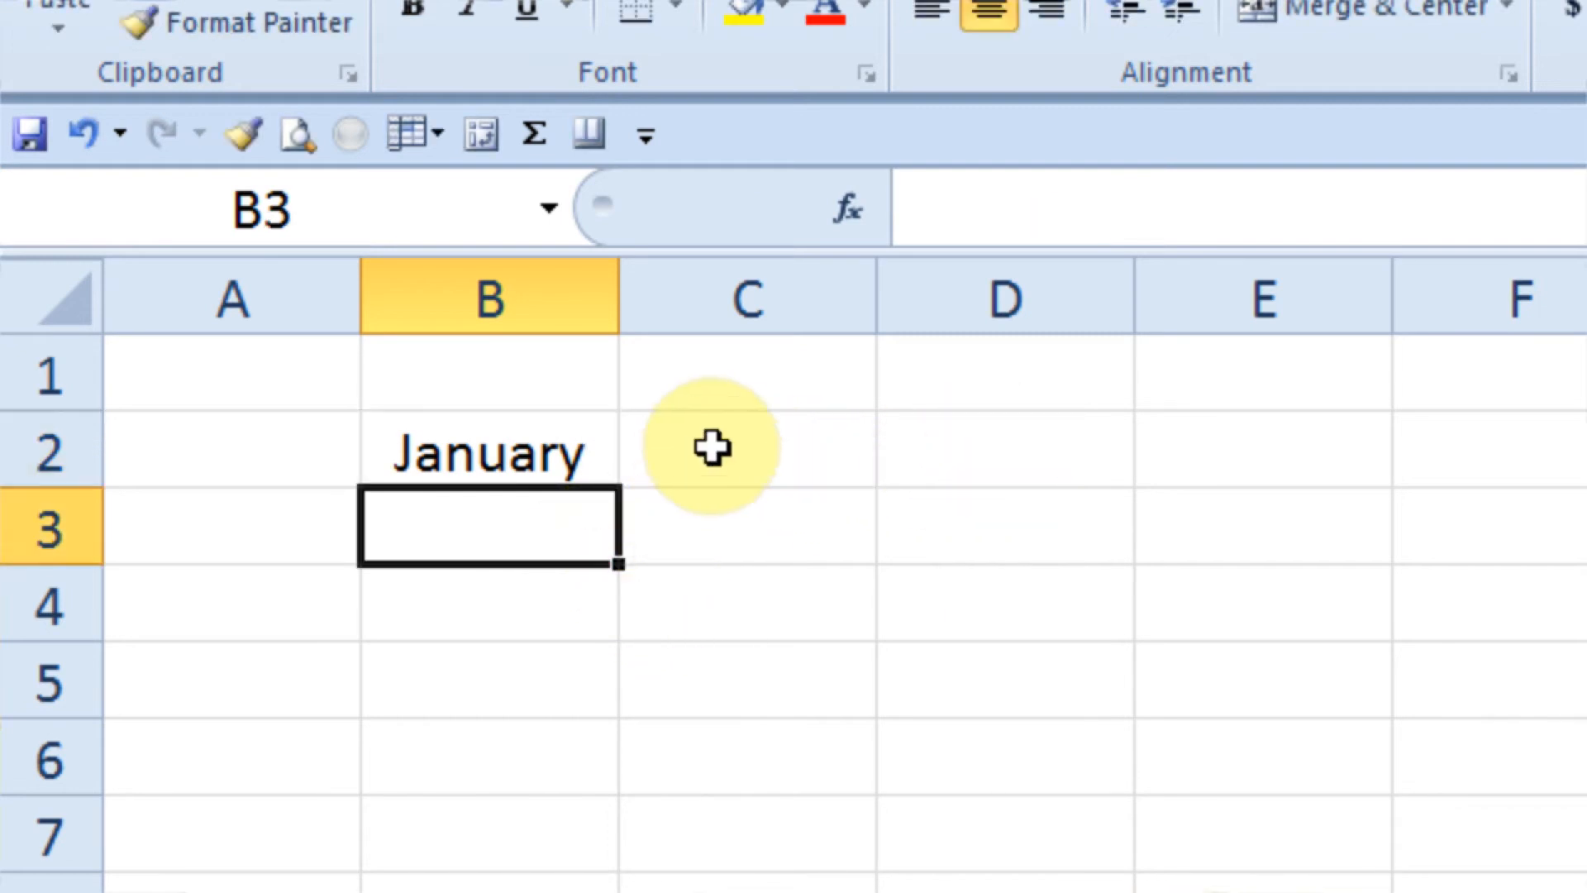
click(1003, 450)
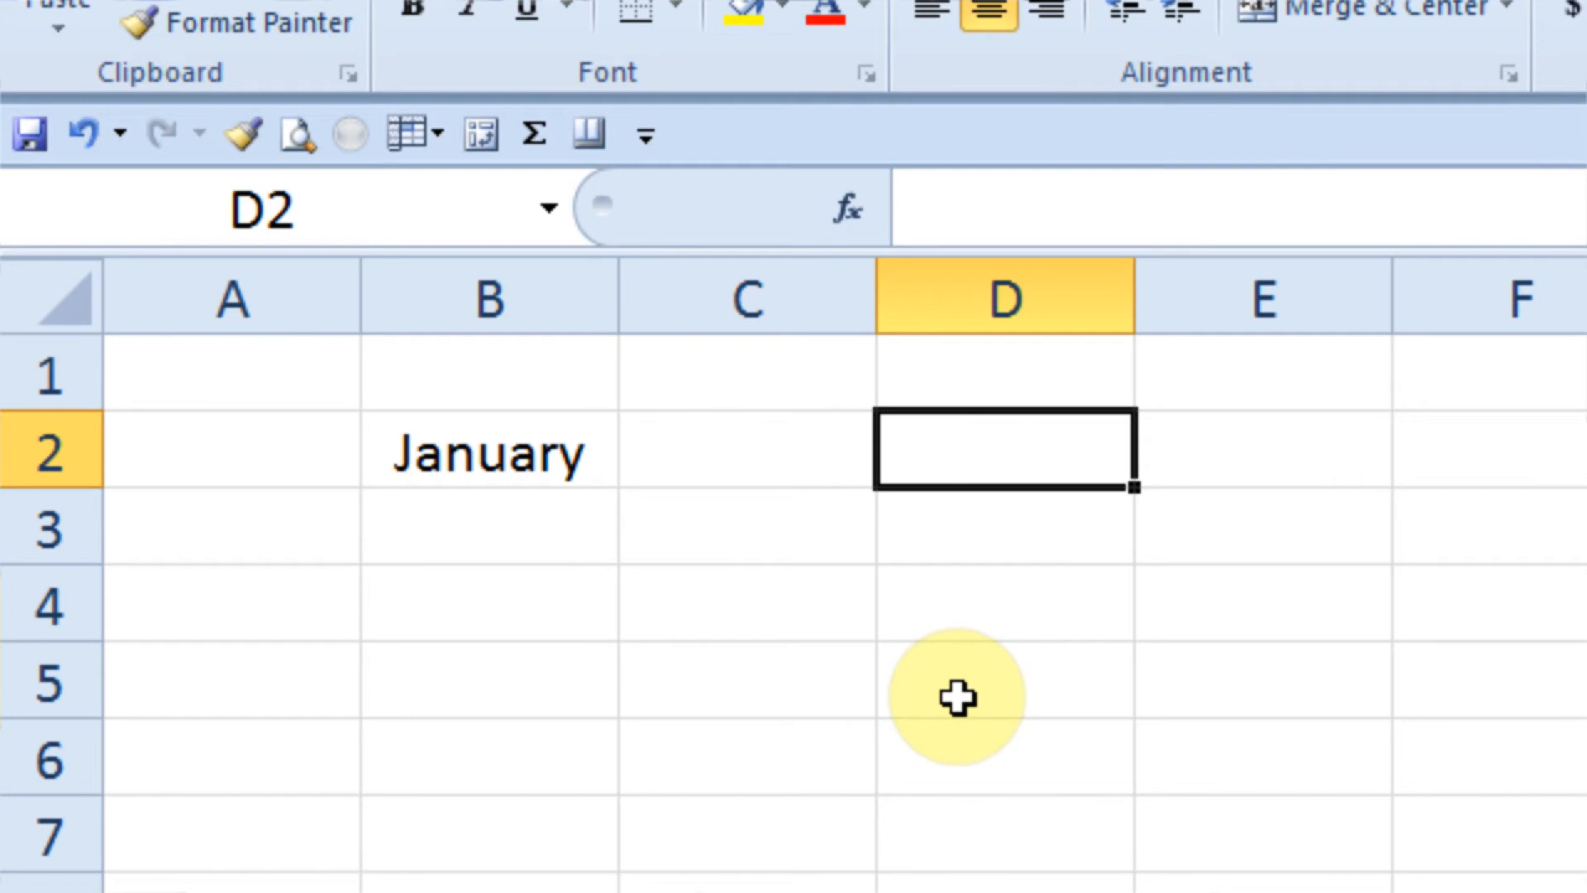
mouse_move(568, 471)
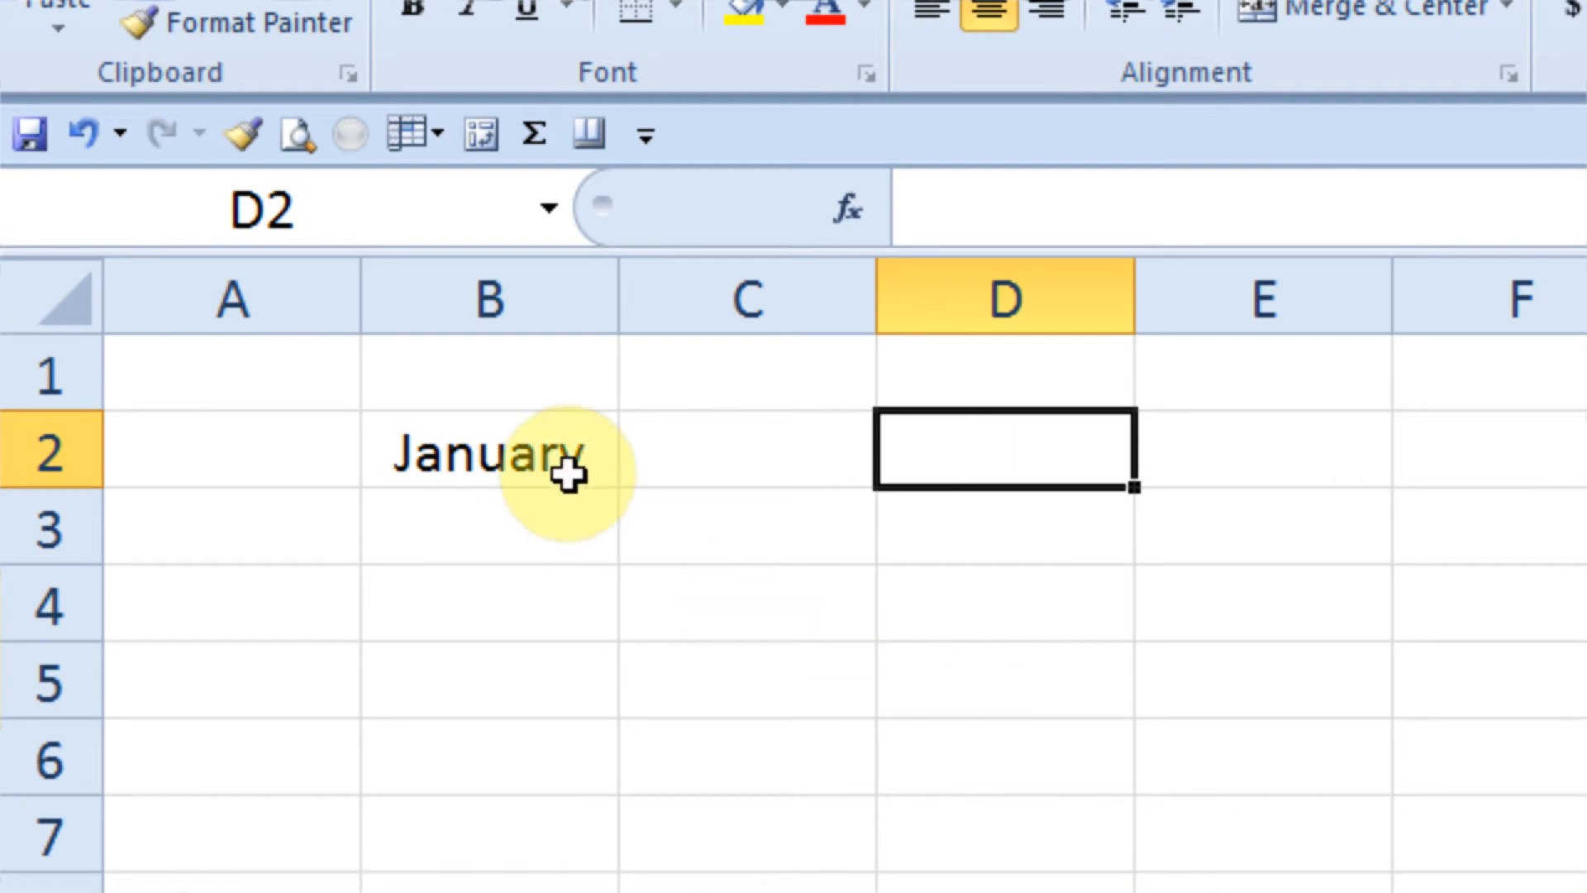
click(486, 450)
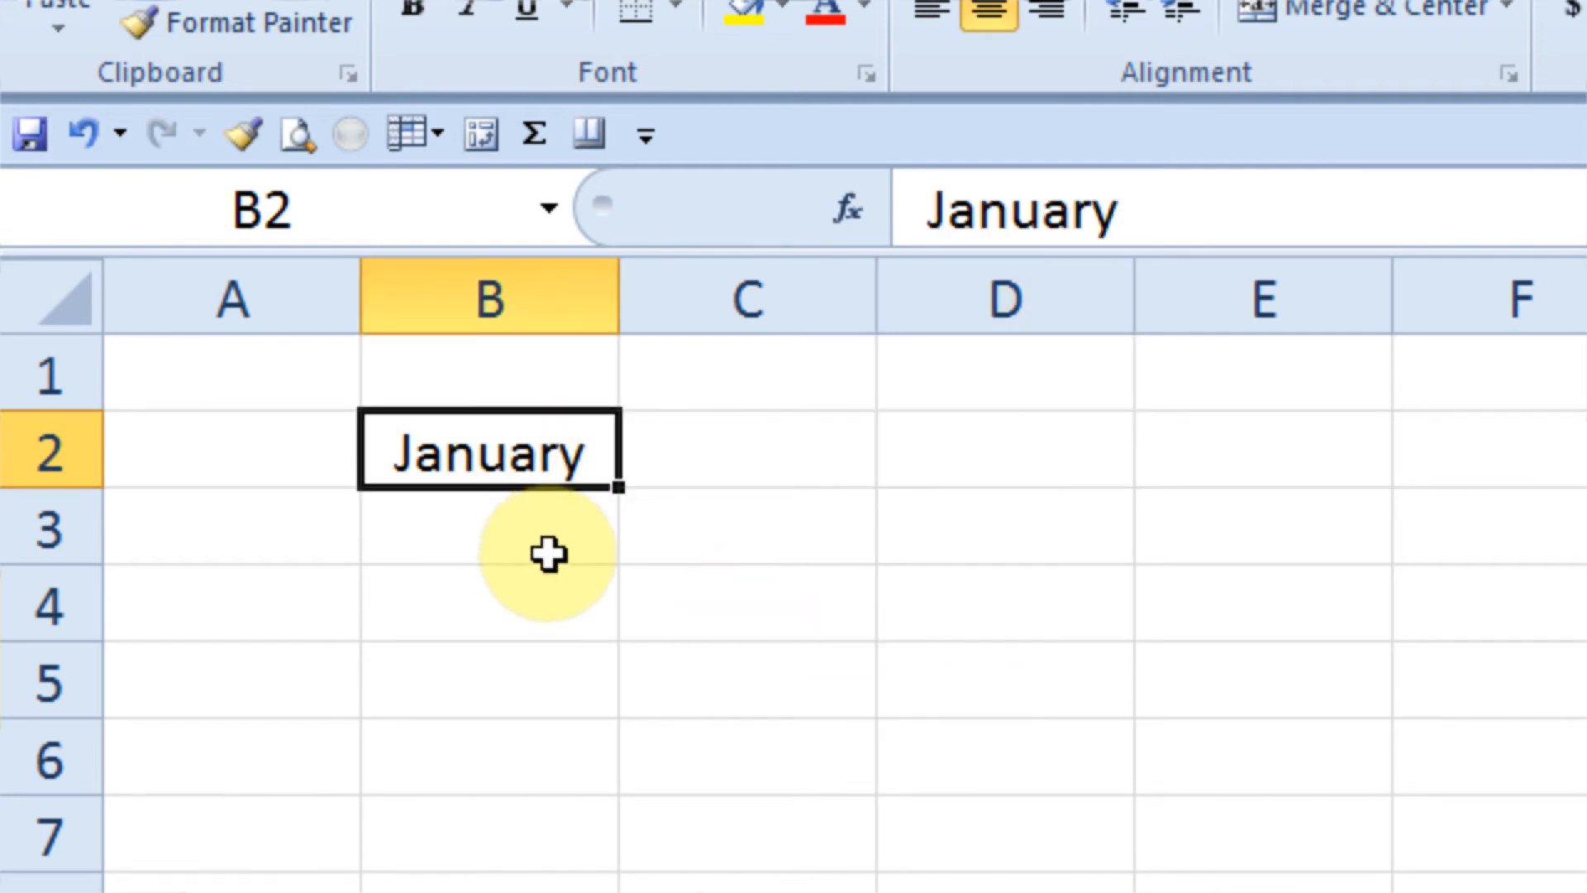
mouse_move(606, 555)
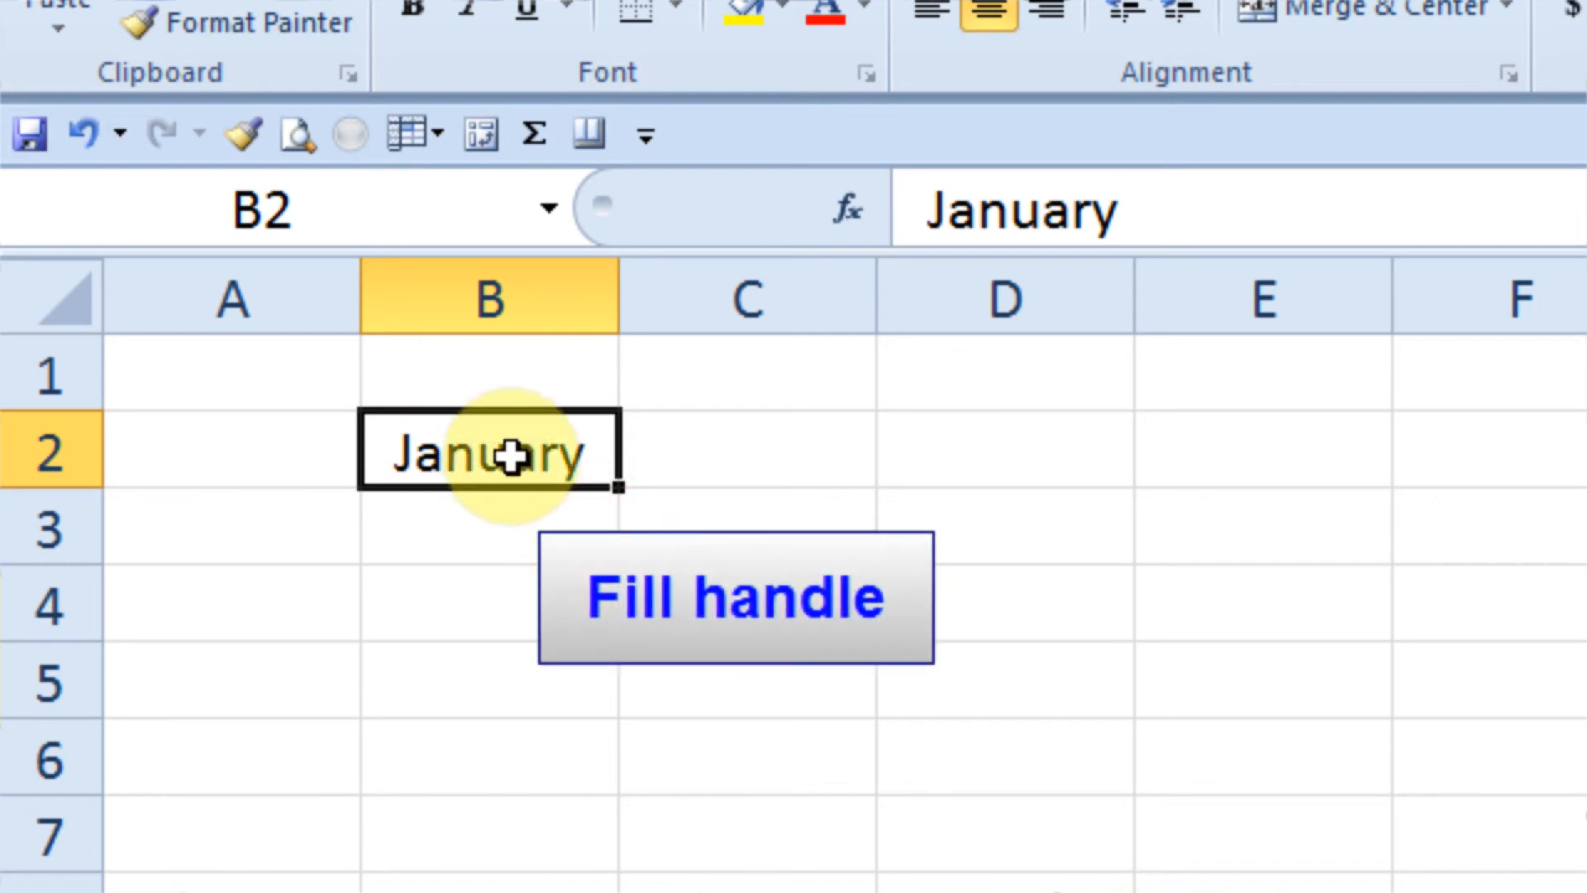
mouse_move(602, 496)
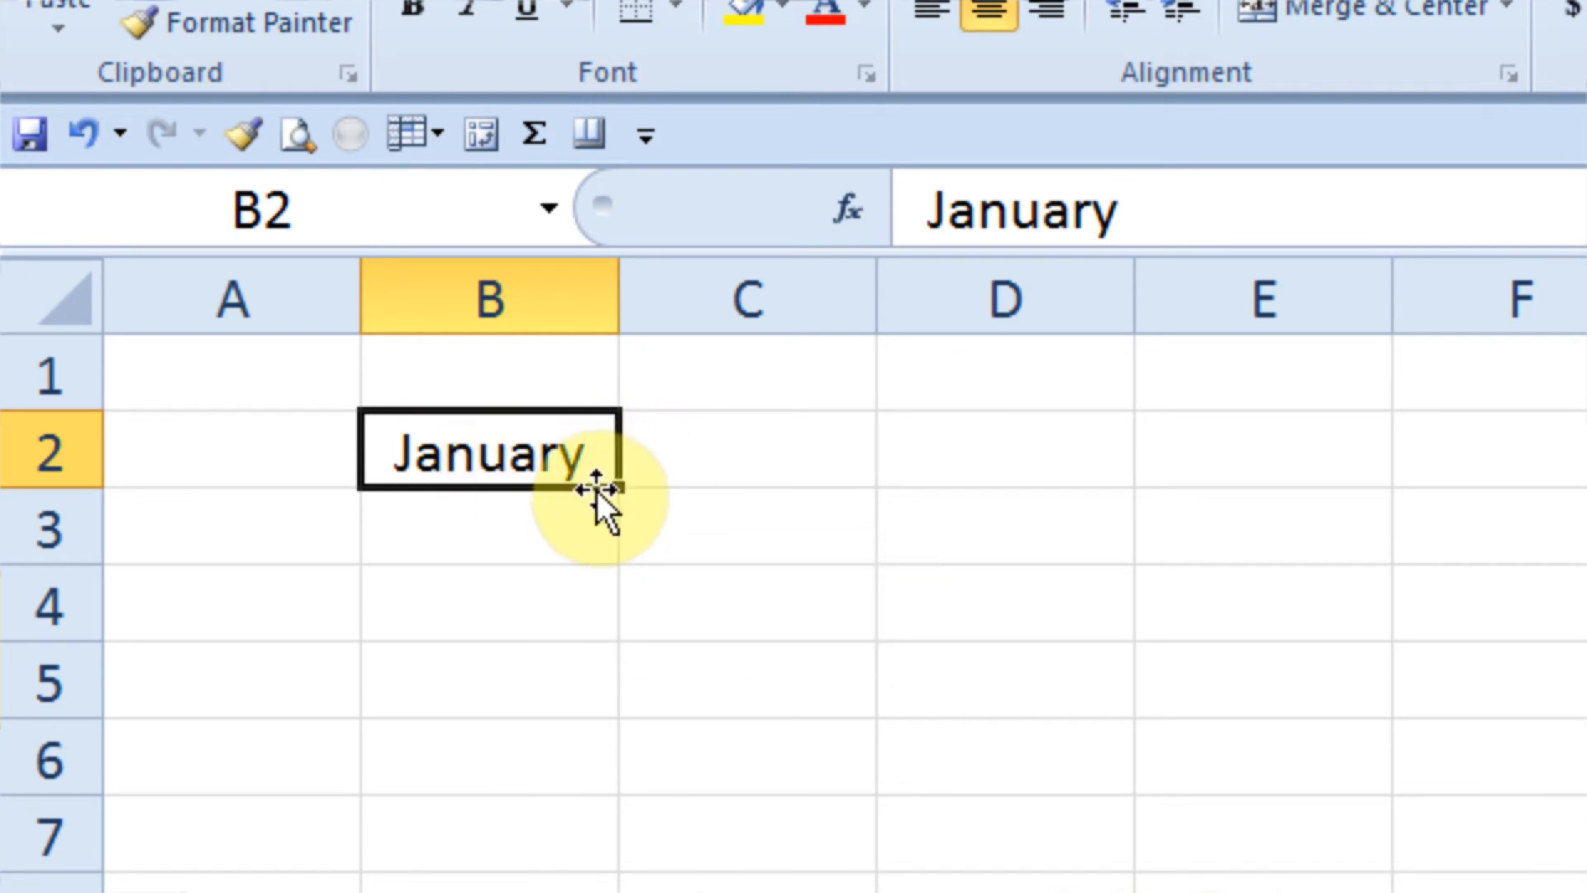
mouse_move(643, 505)
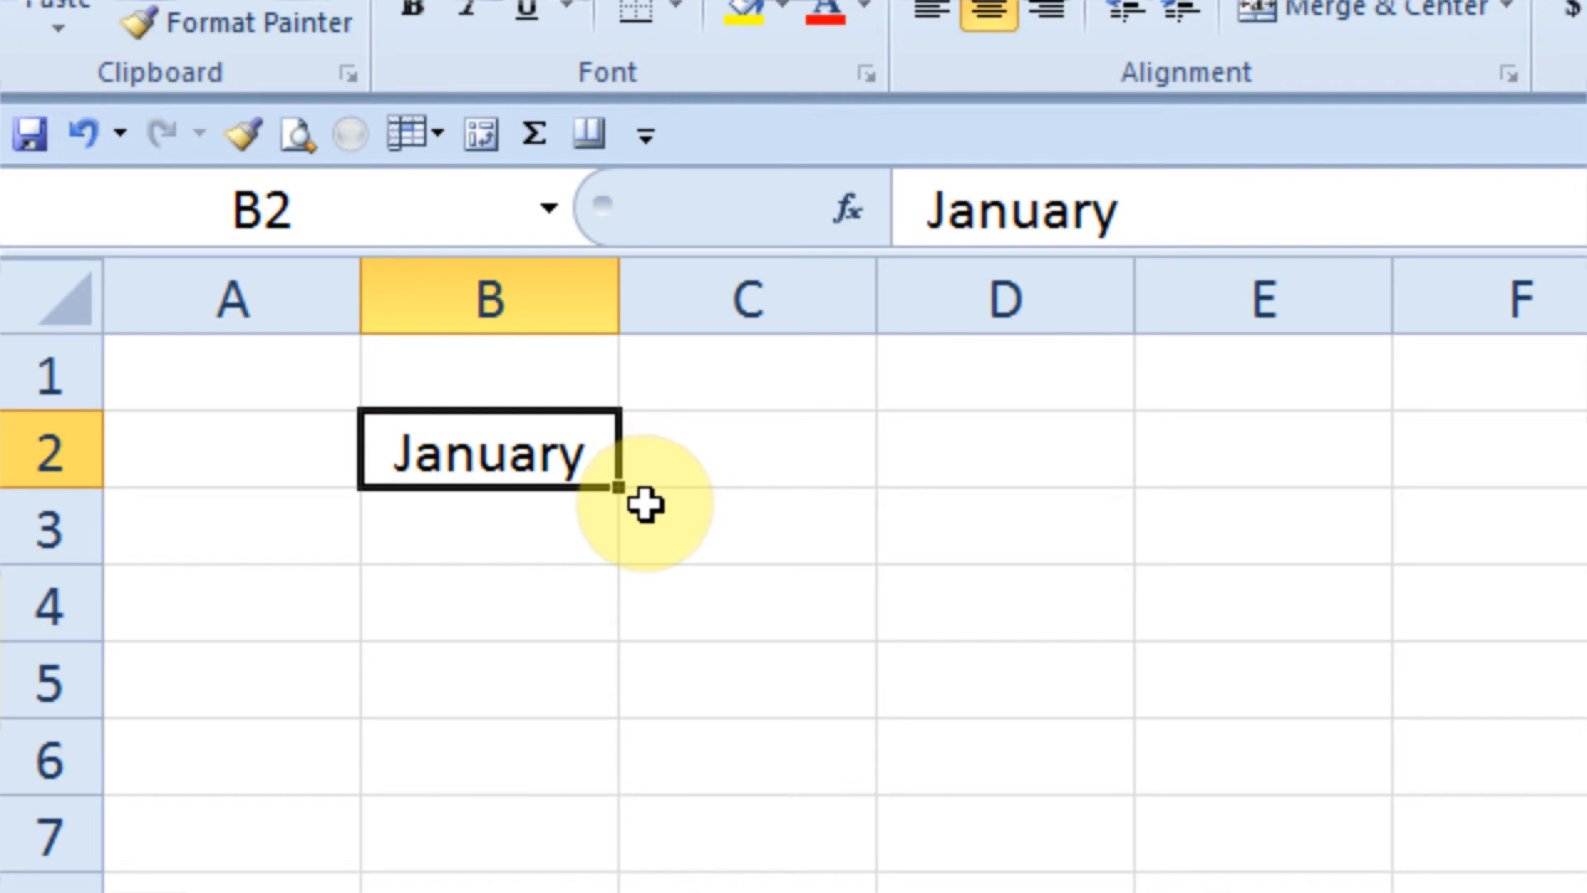
mouse_move(653, 513)
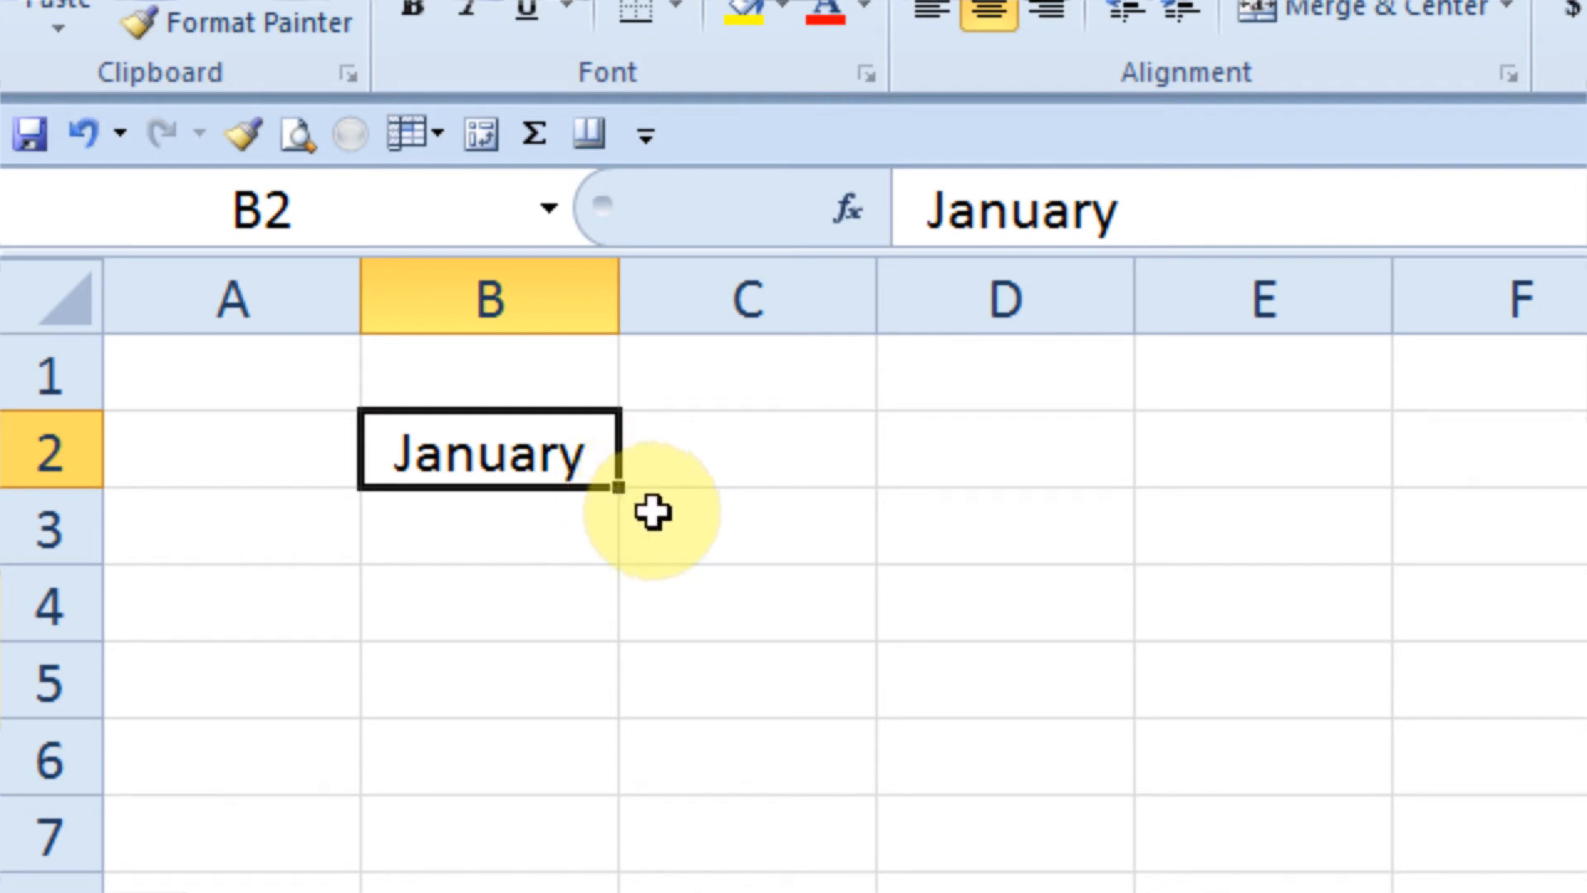
mouse_move(628, 497)
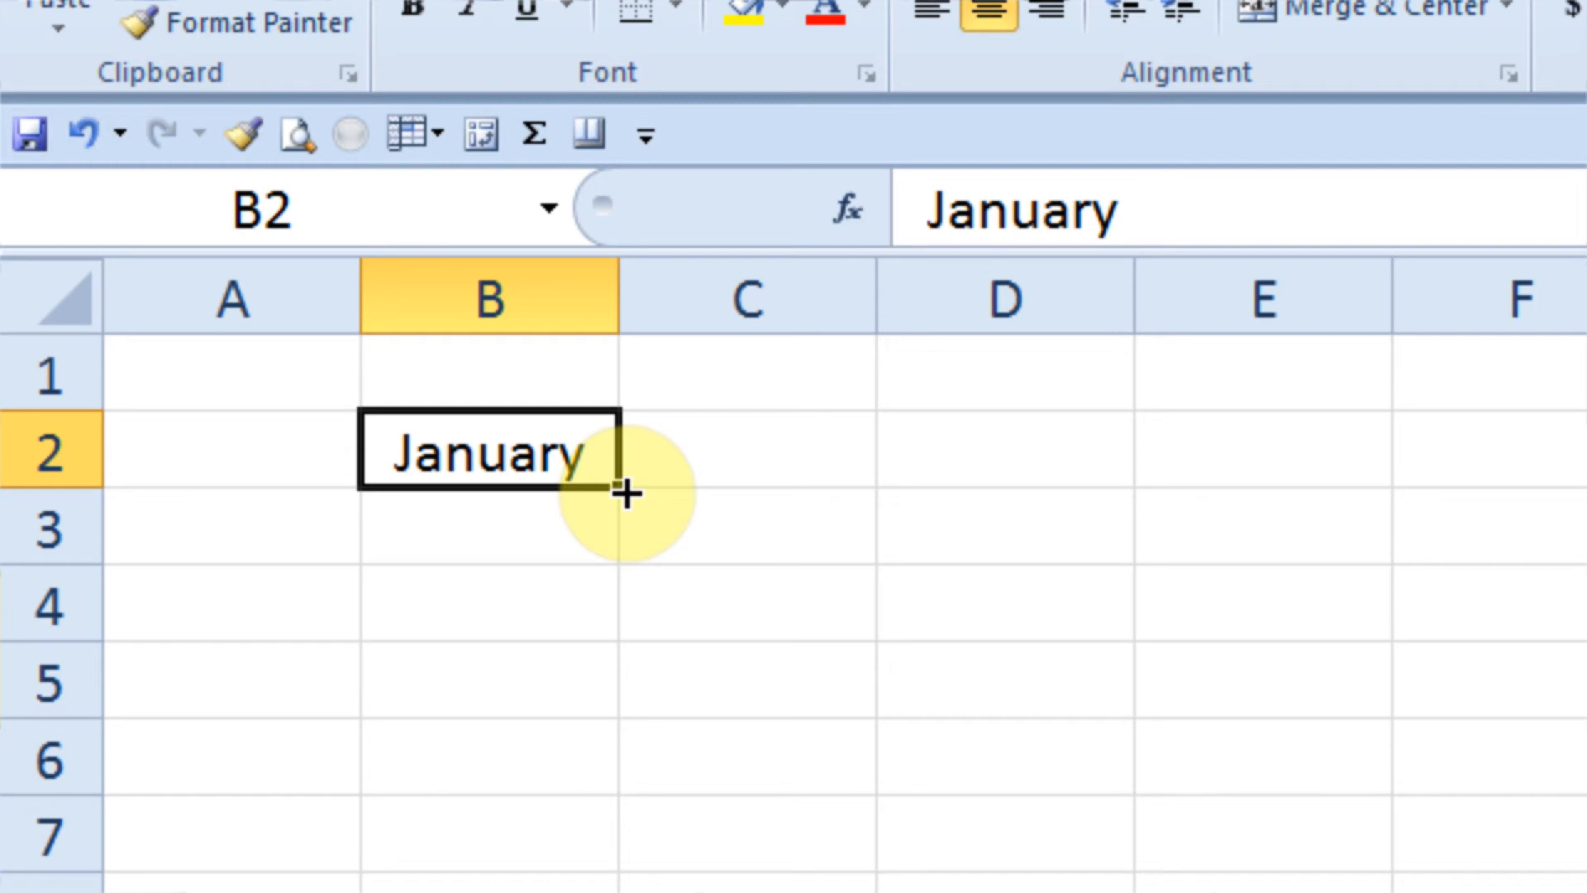
mouse_move(537, 456)
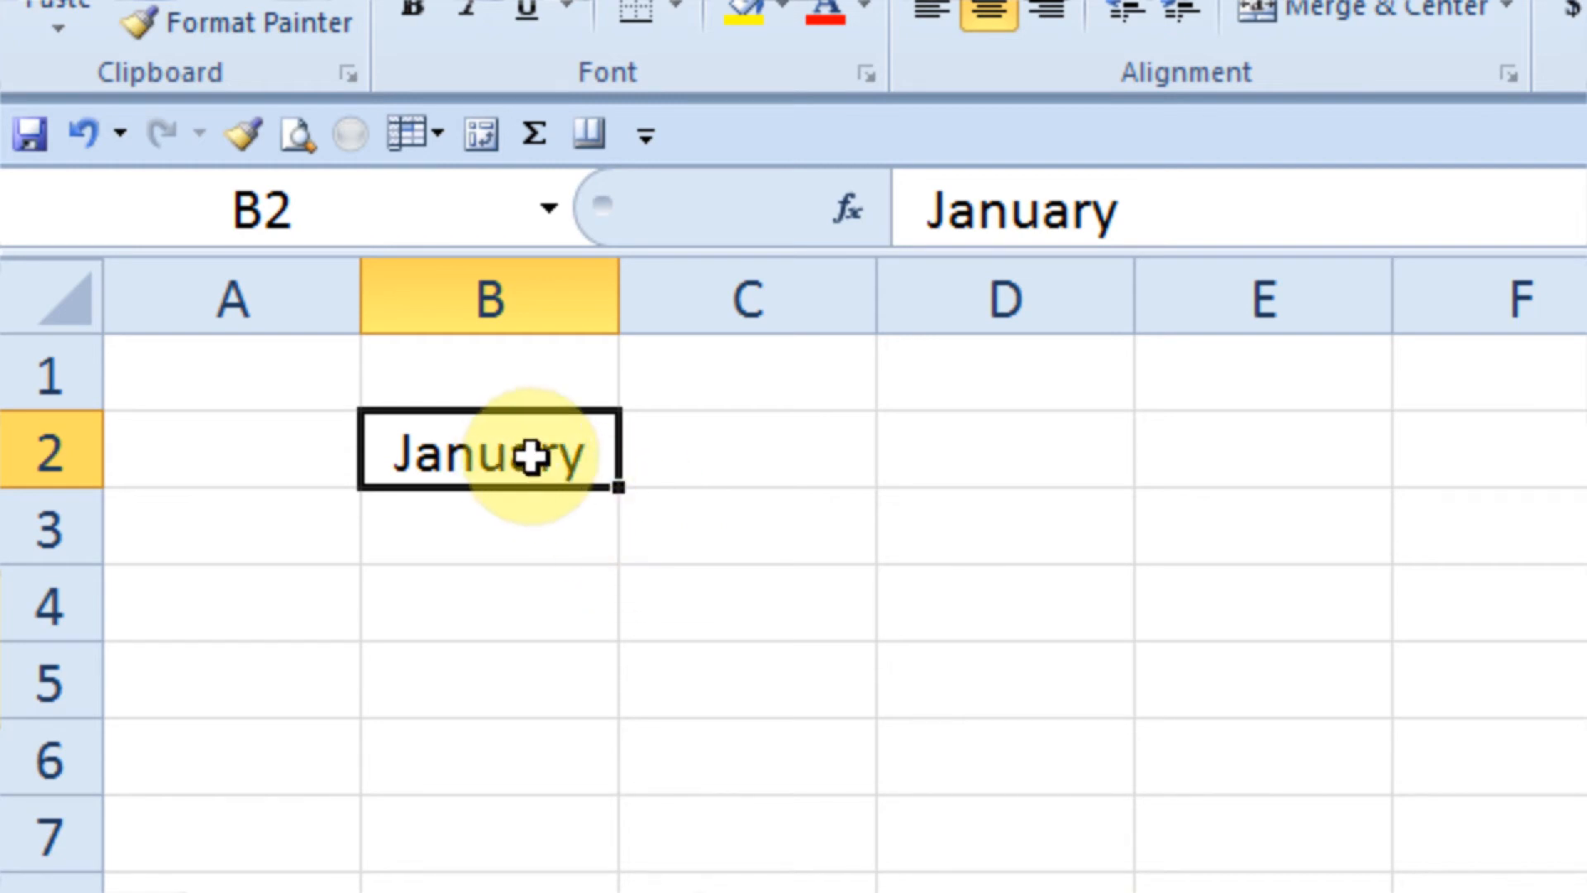
click(1003, 452)
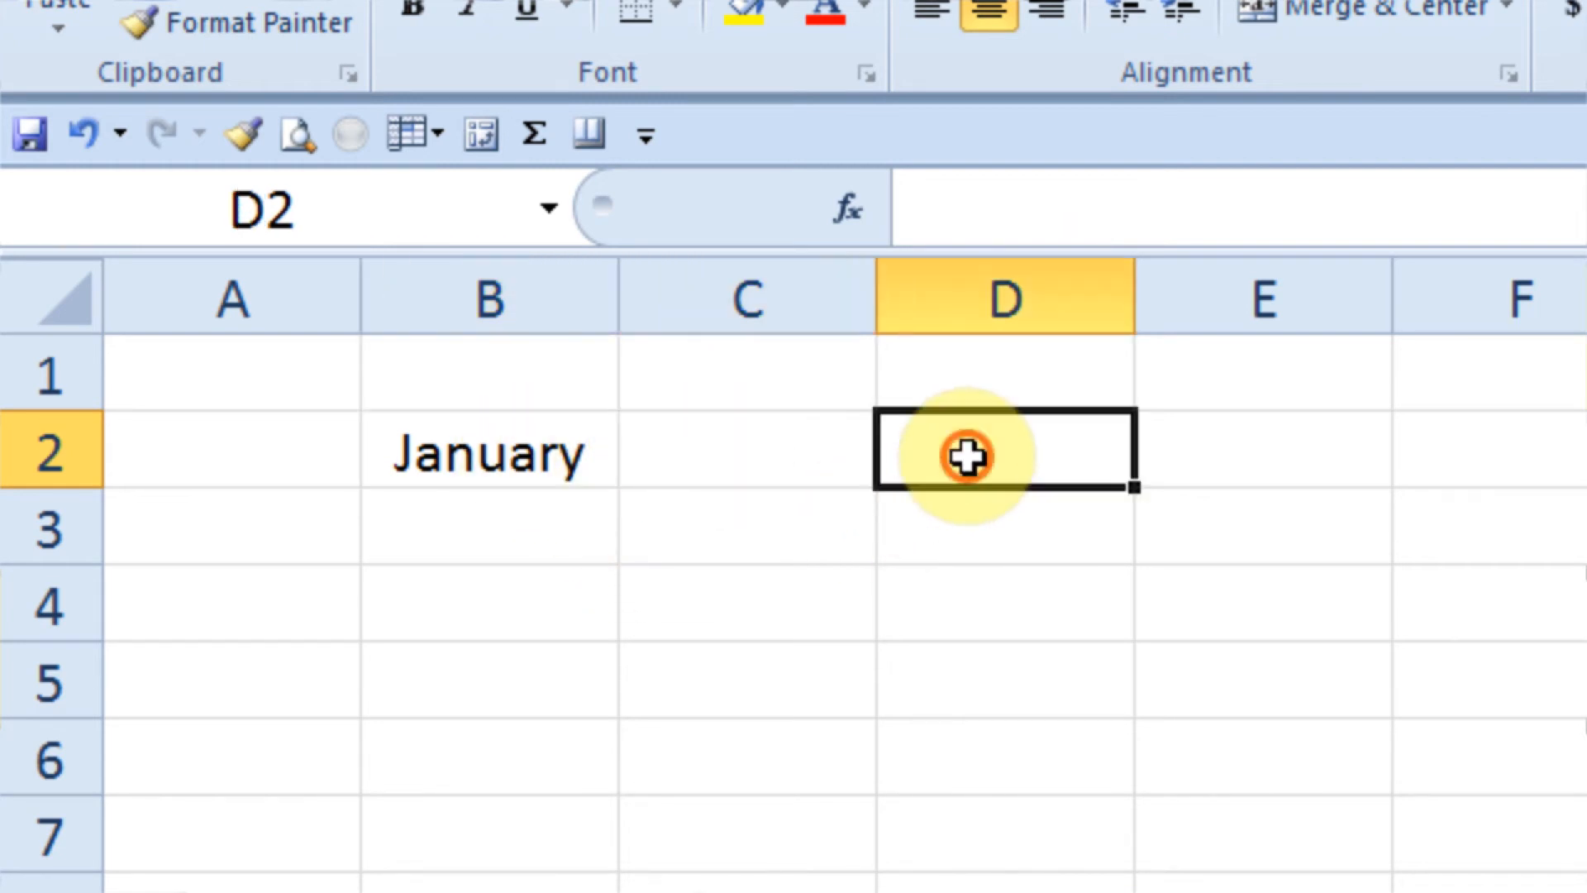
mouse_move(521, 471)
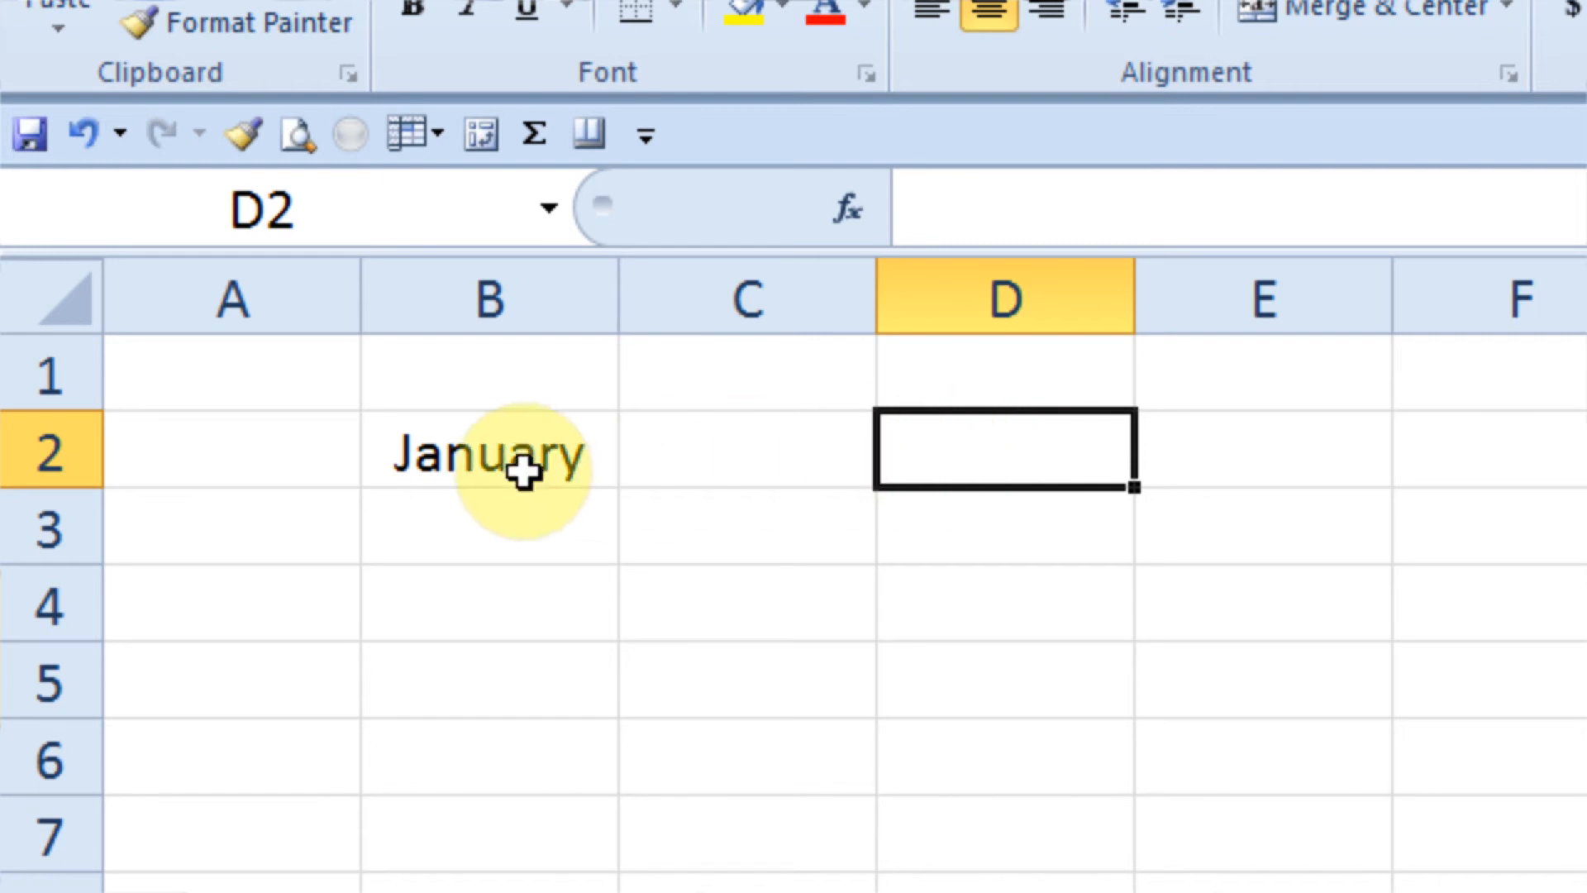
- Extend January across row 2 to fill February and March
click(488, 454)
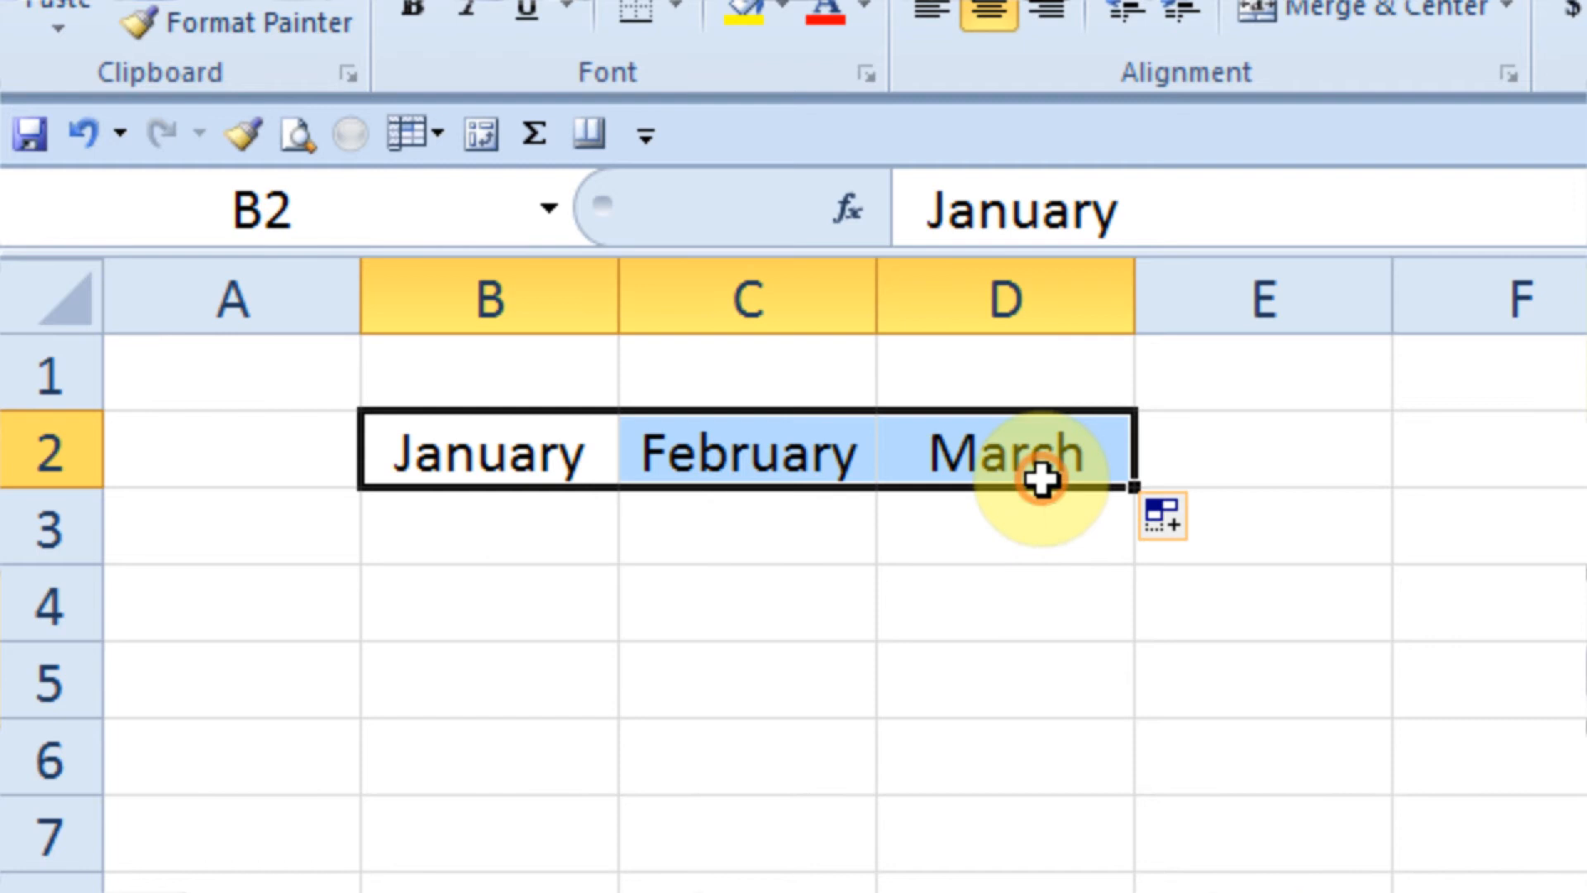
mouse_move(943, 784)
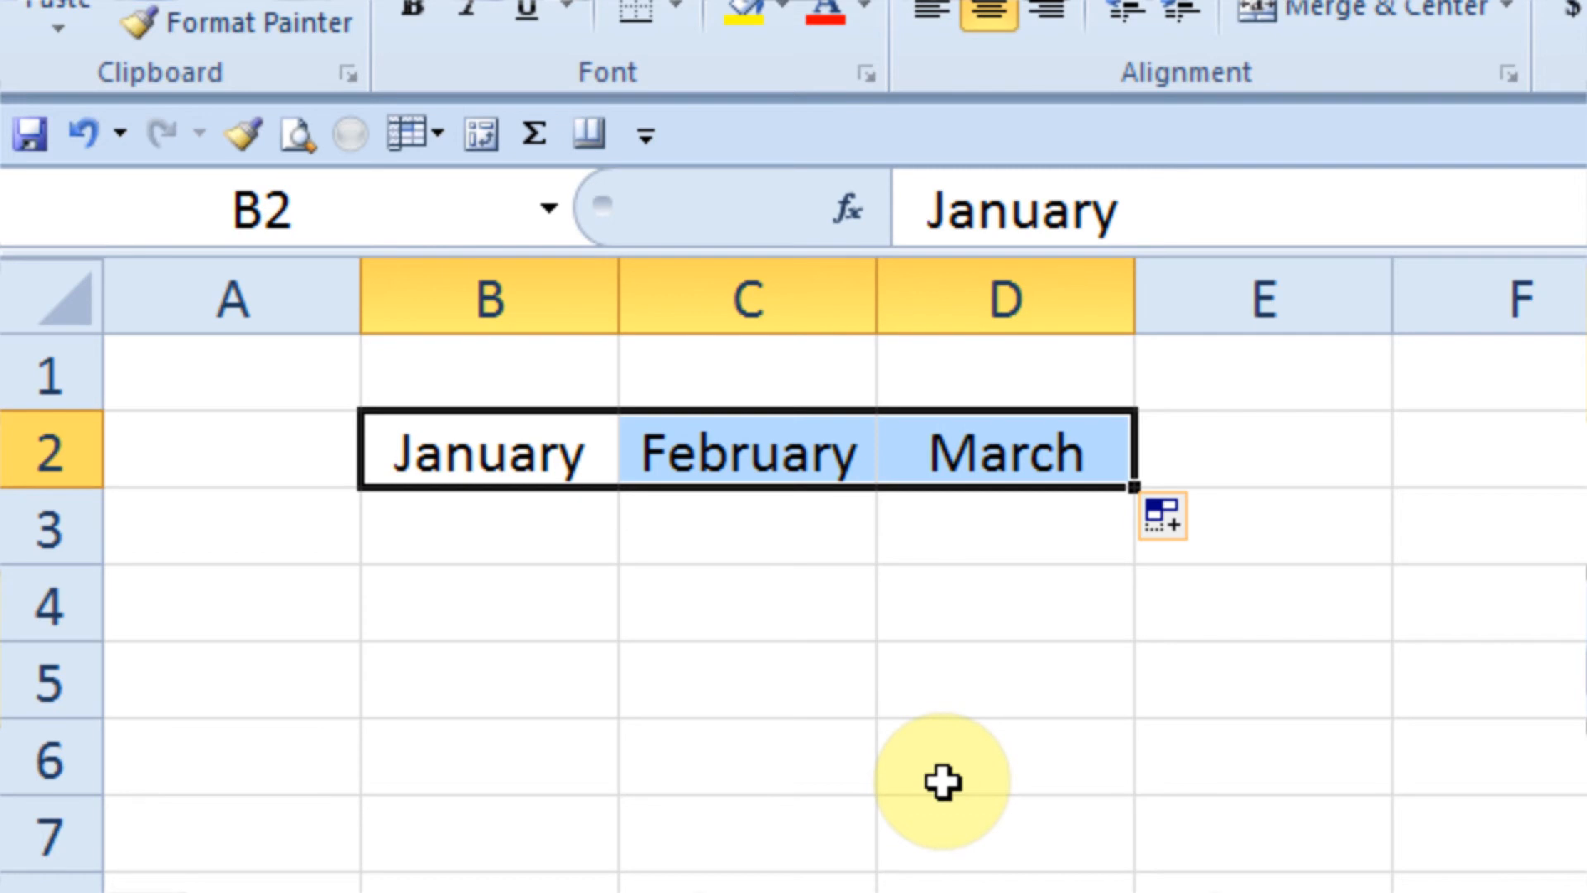
mouse_move(651, 588)
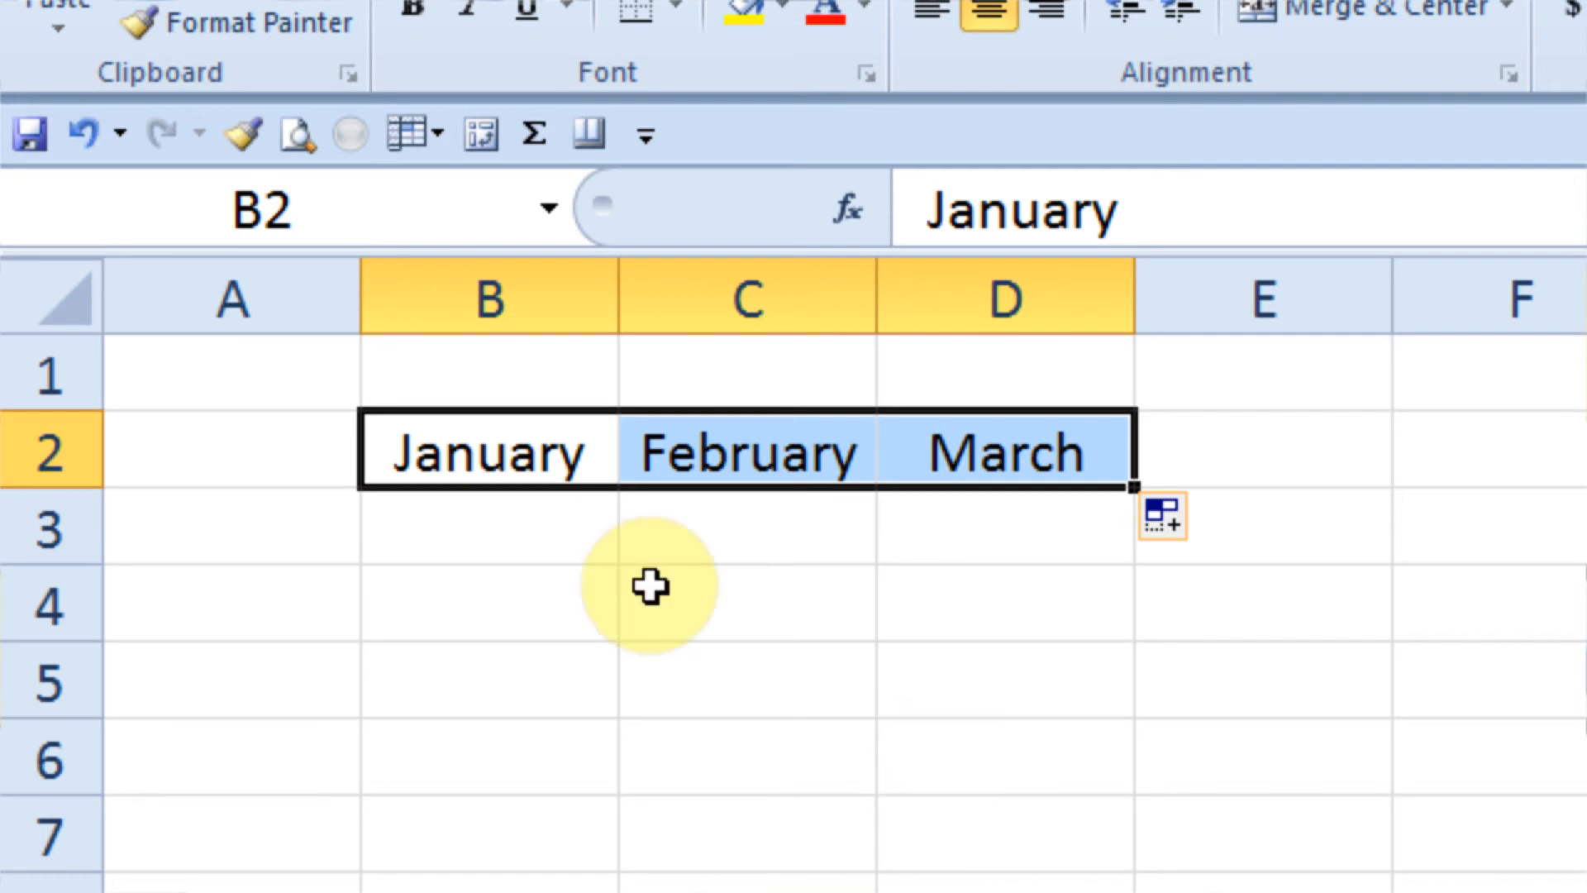
- List Danny, Bev, Joe, Tammy in column A with January figures 5, 10, 15, 20
click(231, 529)
text(5)
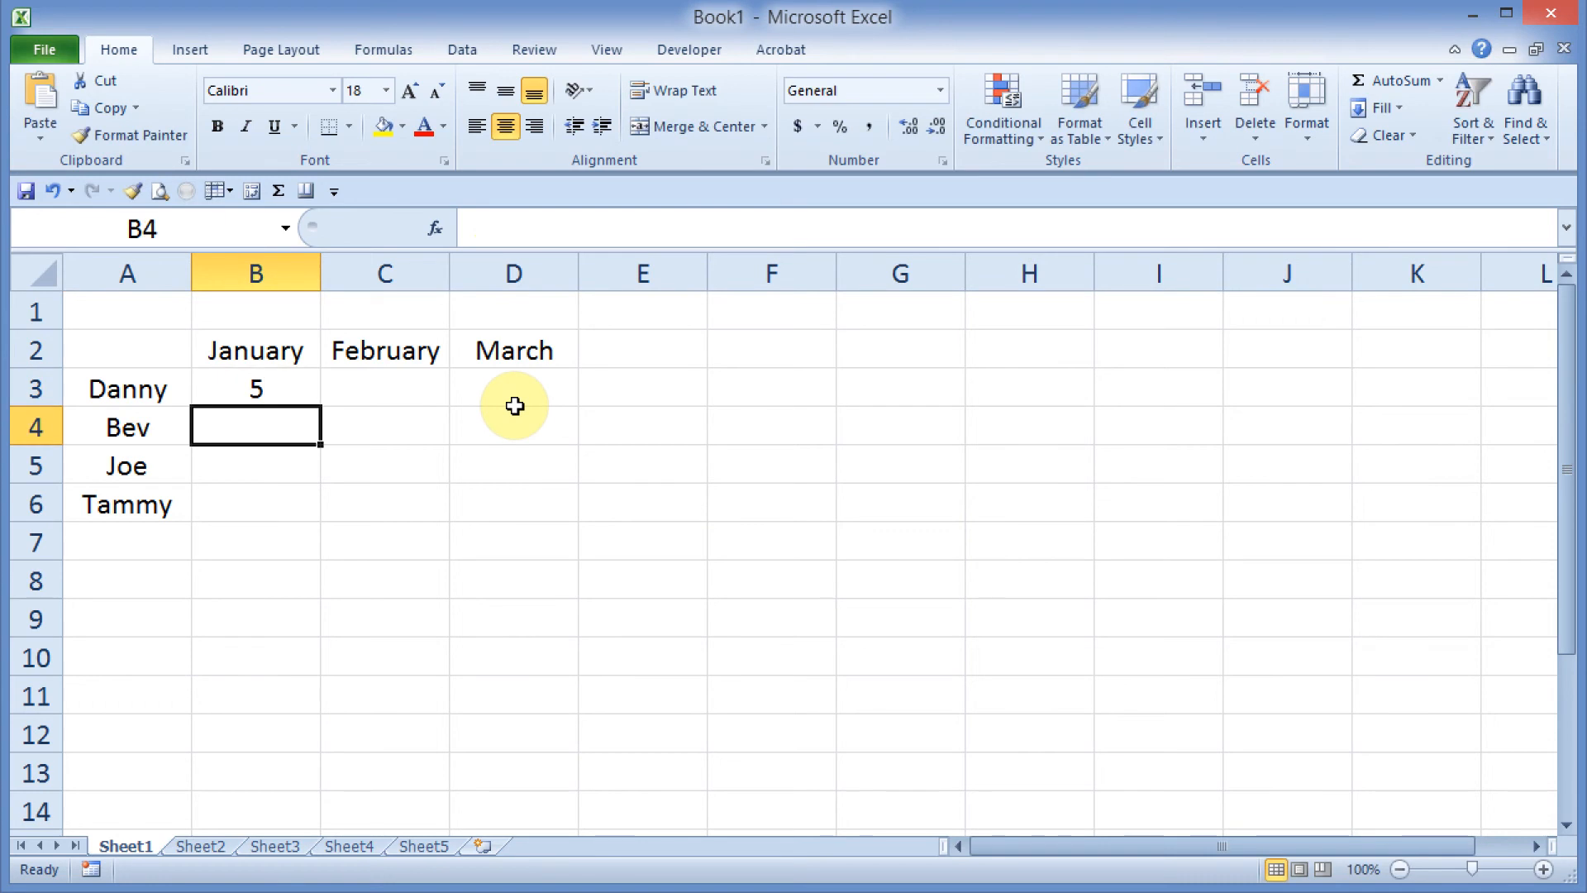
text(10)
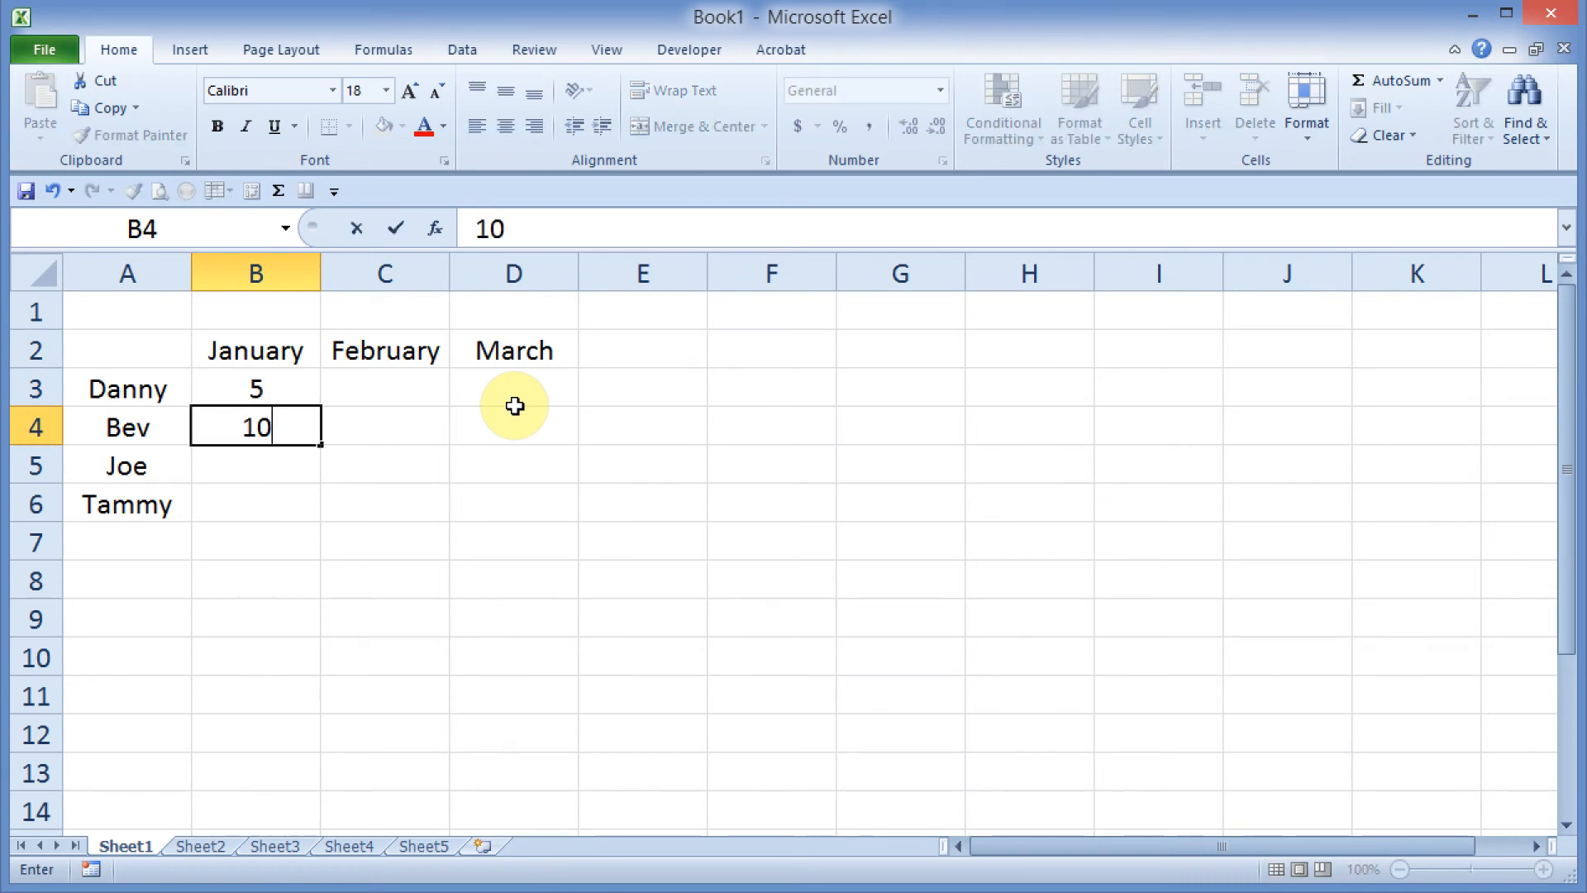
key(enter)
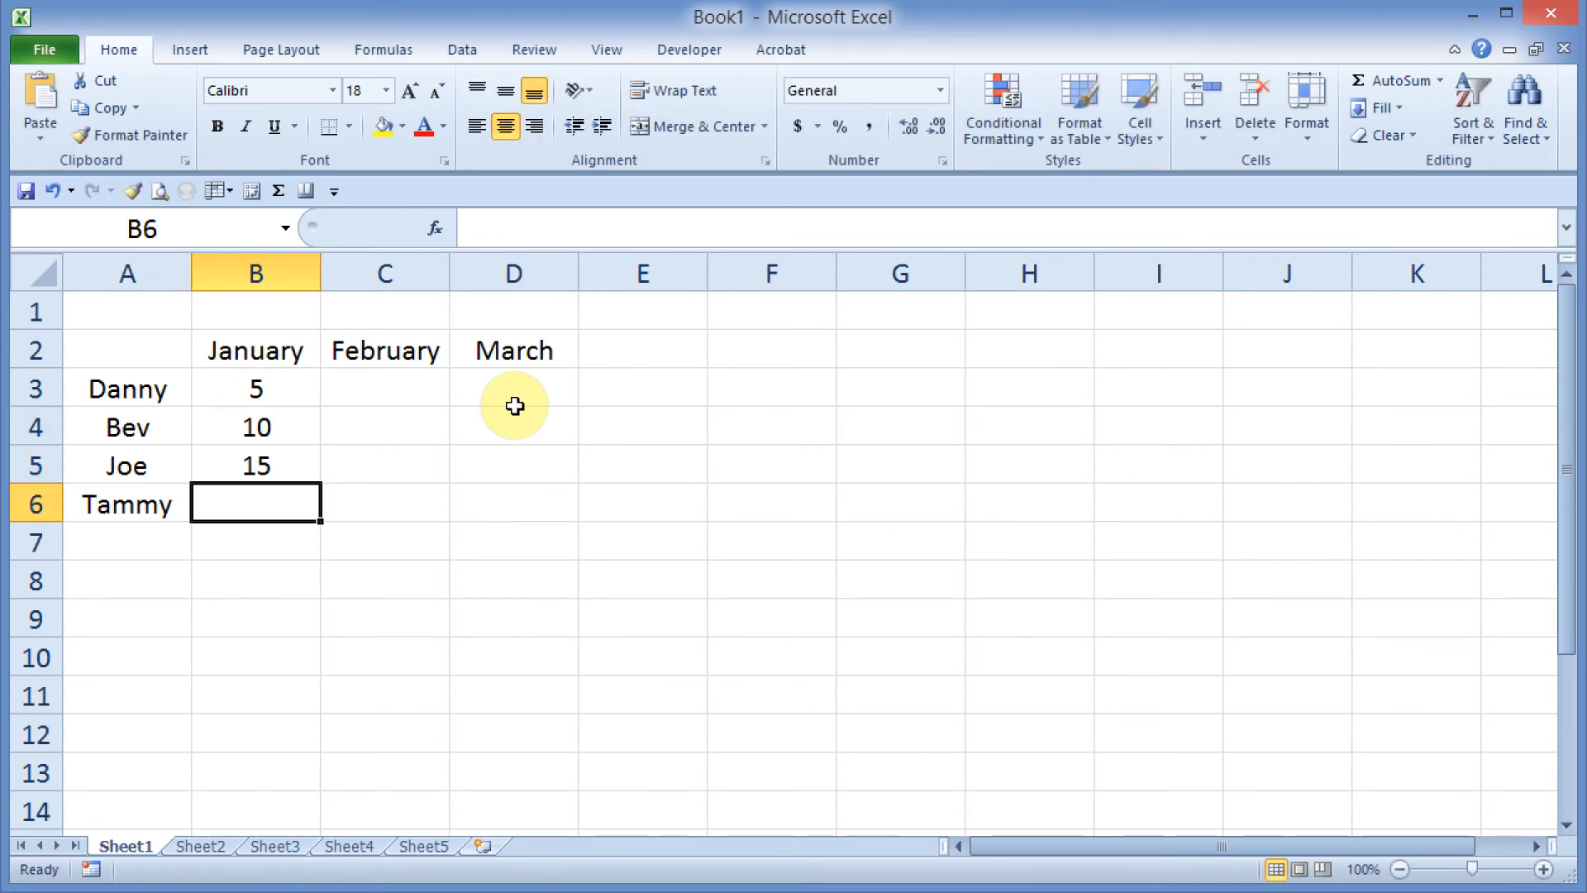
text(20)
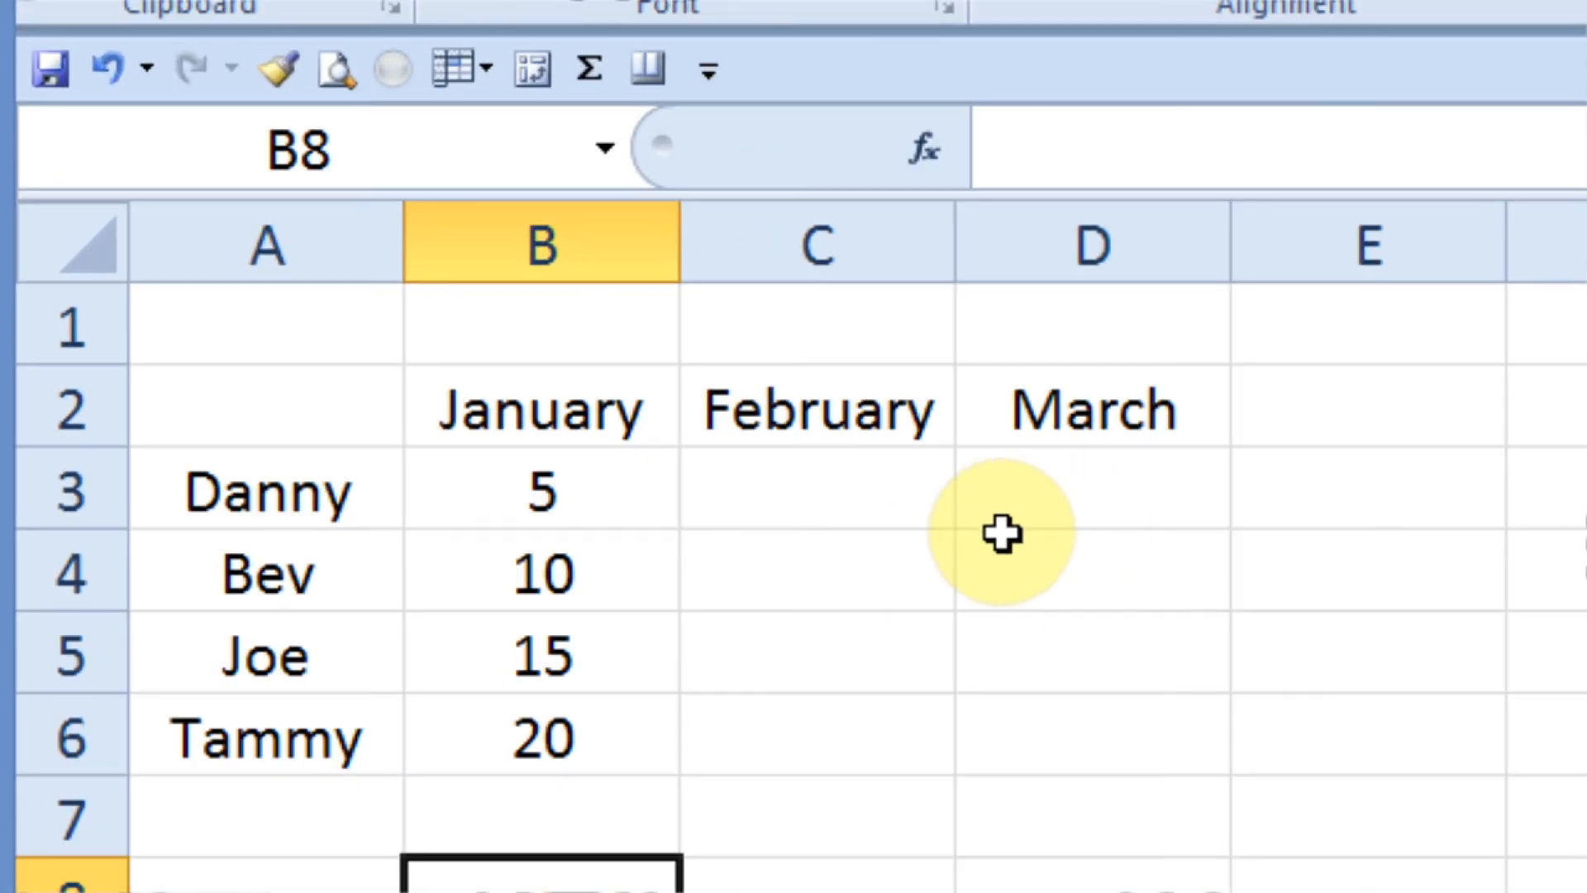
- Start the February figures with 10 for Danny and 15 for Bev
click(815, 487)
text(10)
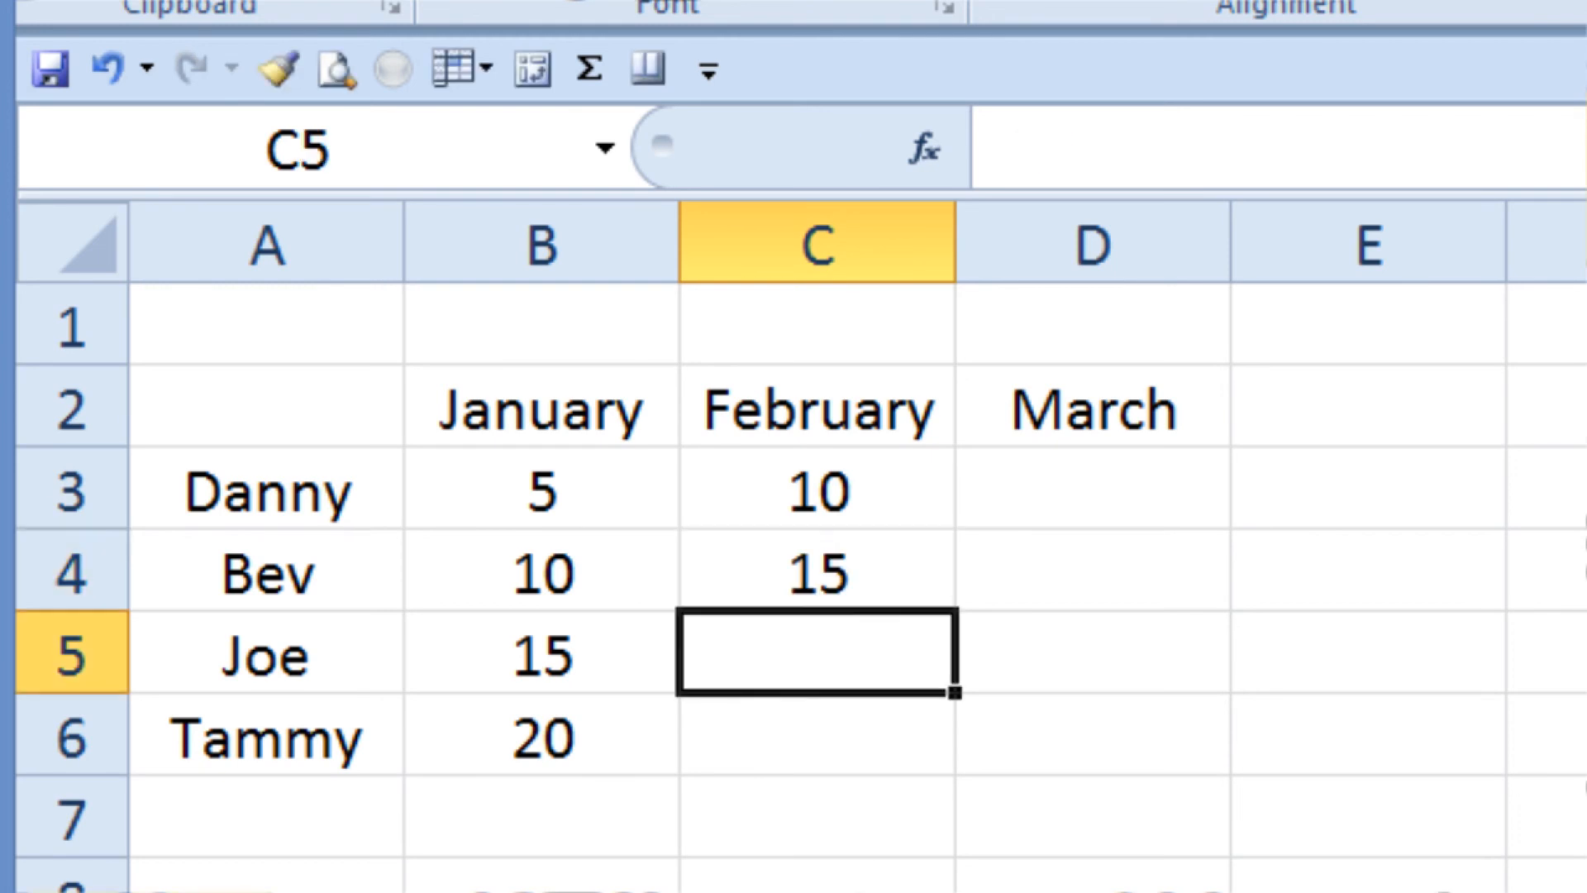
mouse_move(957, 663)
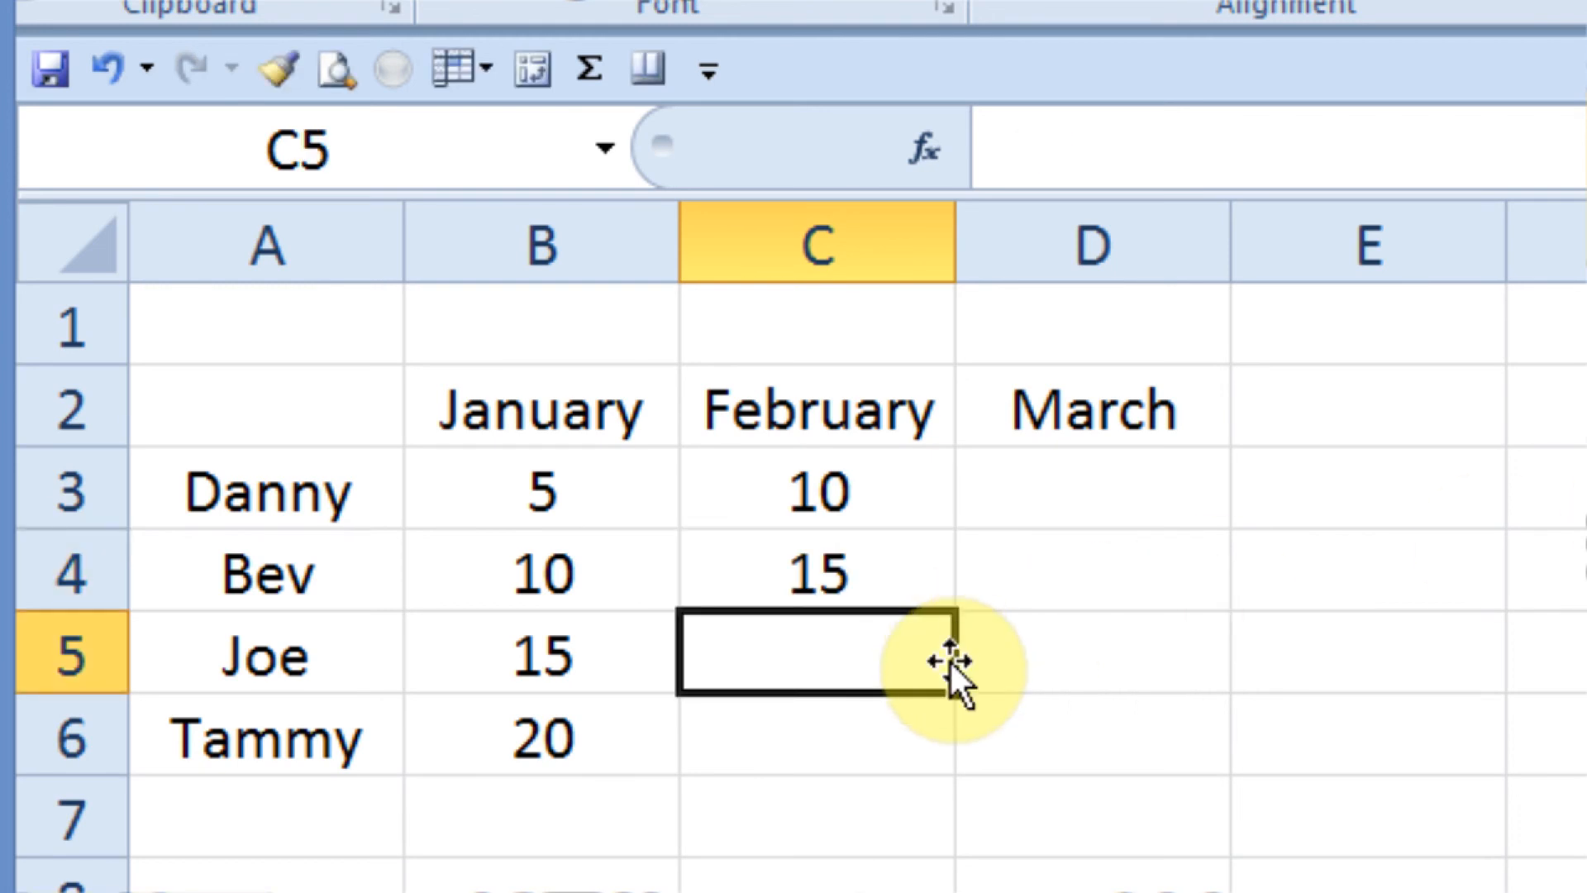
mouse_move(822, 752)
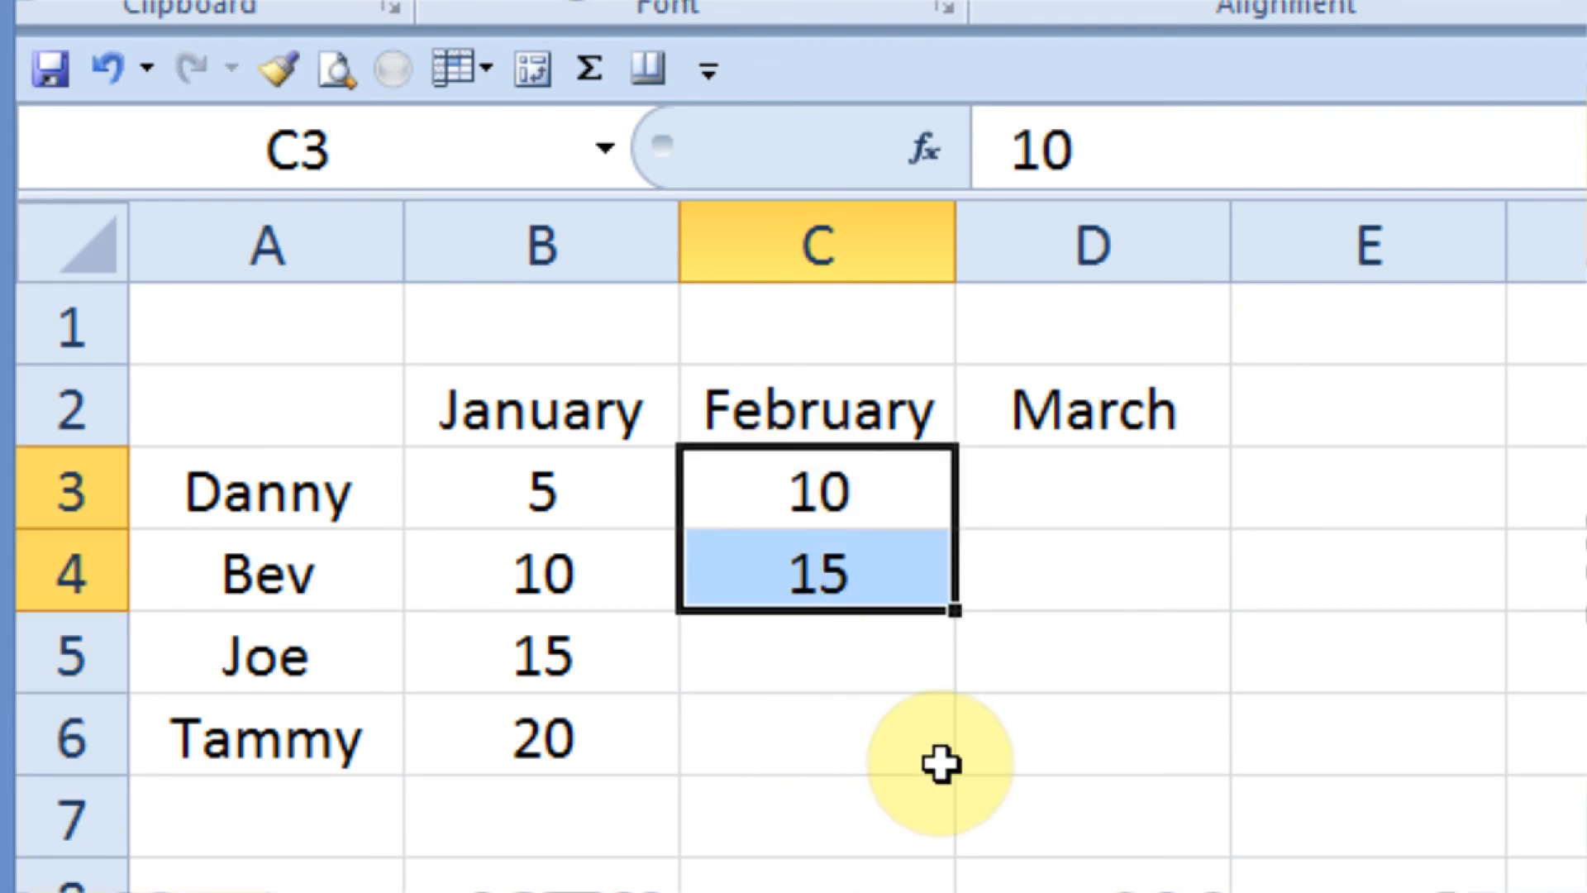
mouse_move(961, 617)
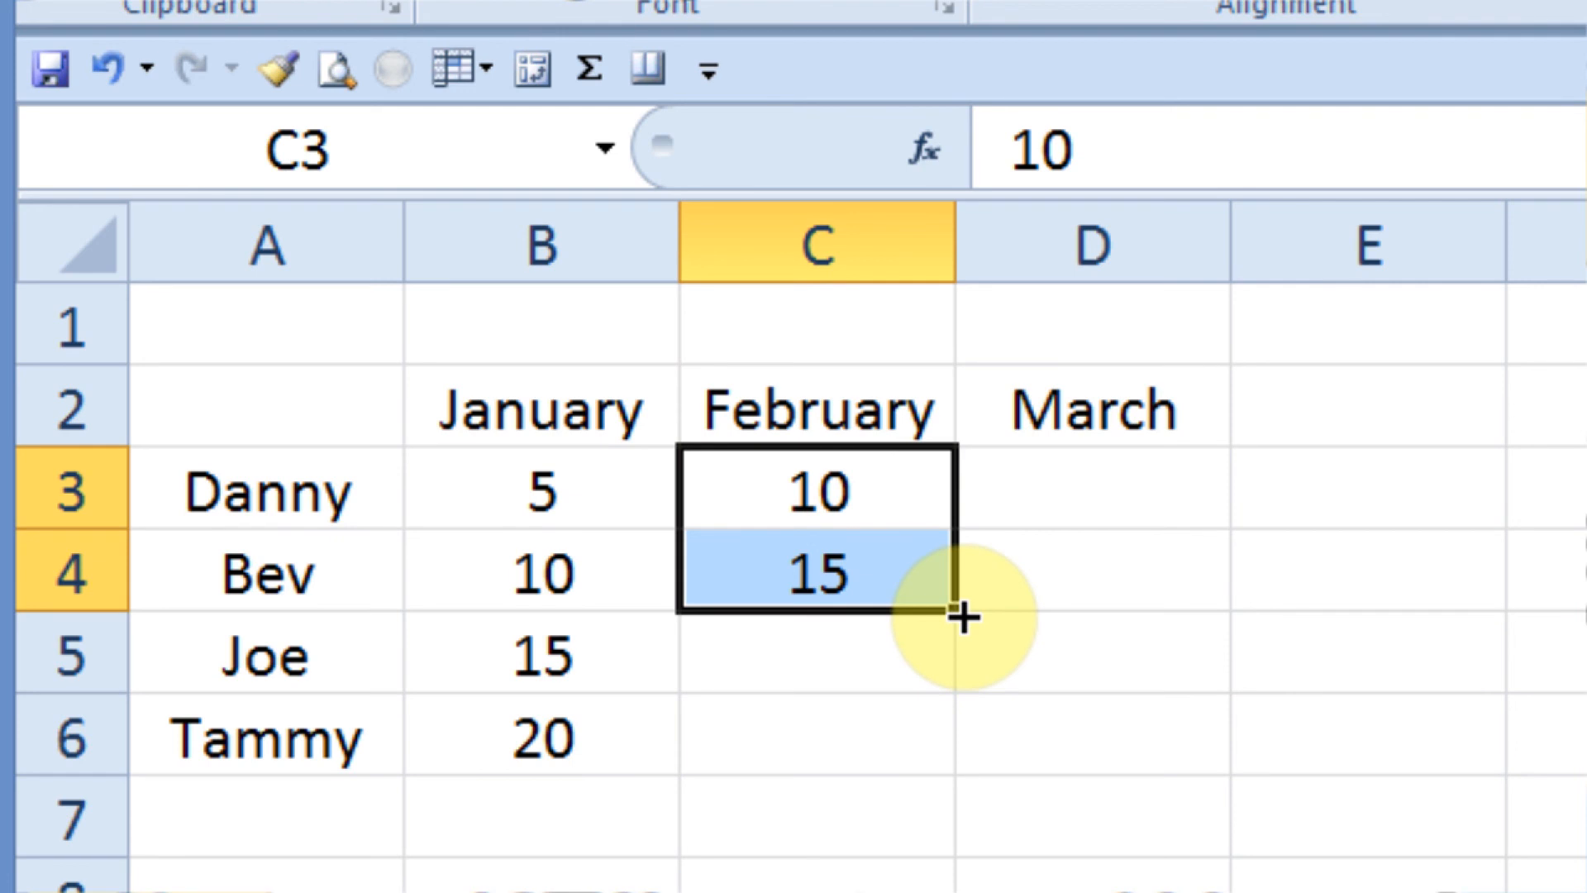
mouse_move(861, 476)
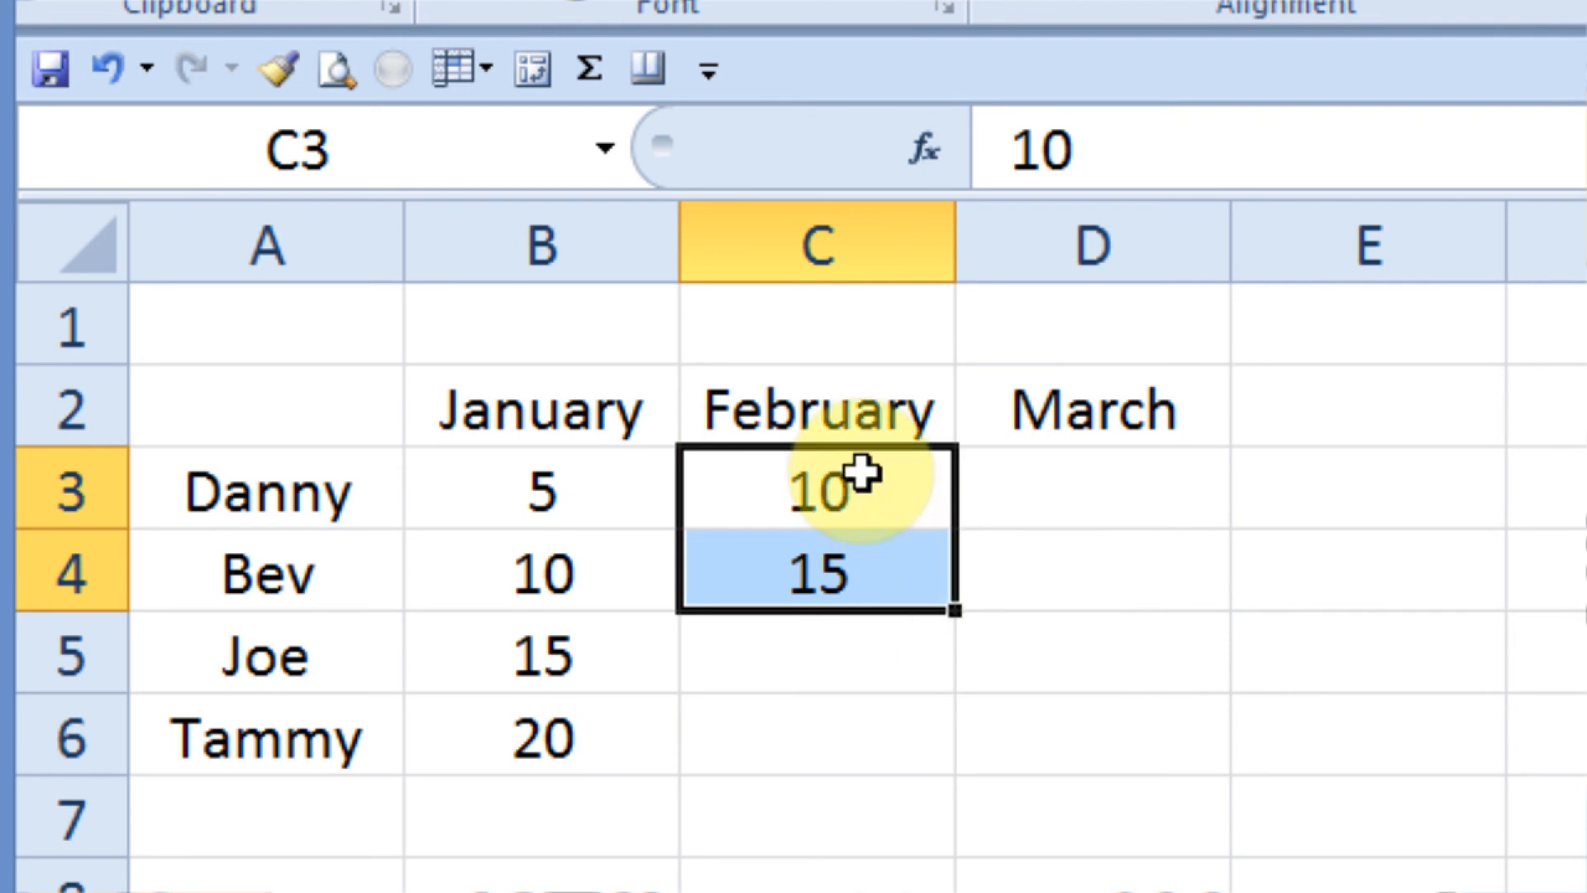
mouse_move(956, 608)
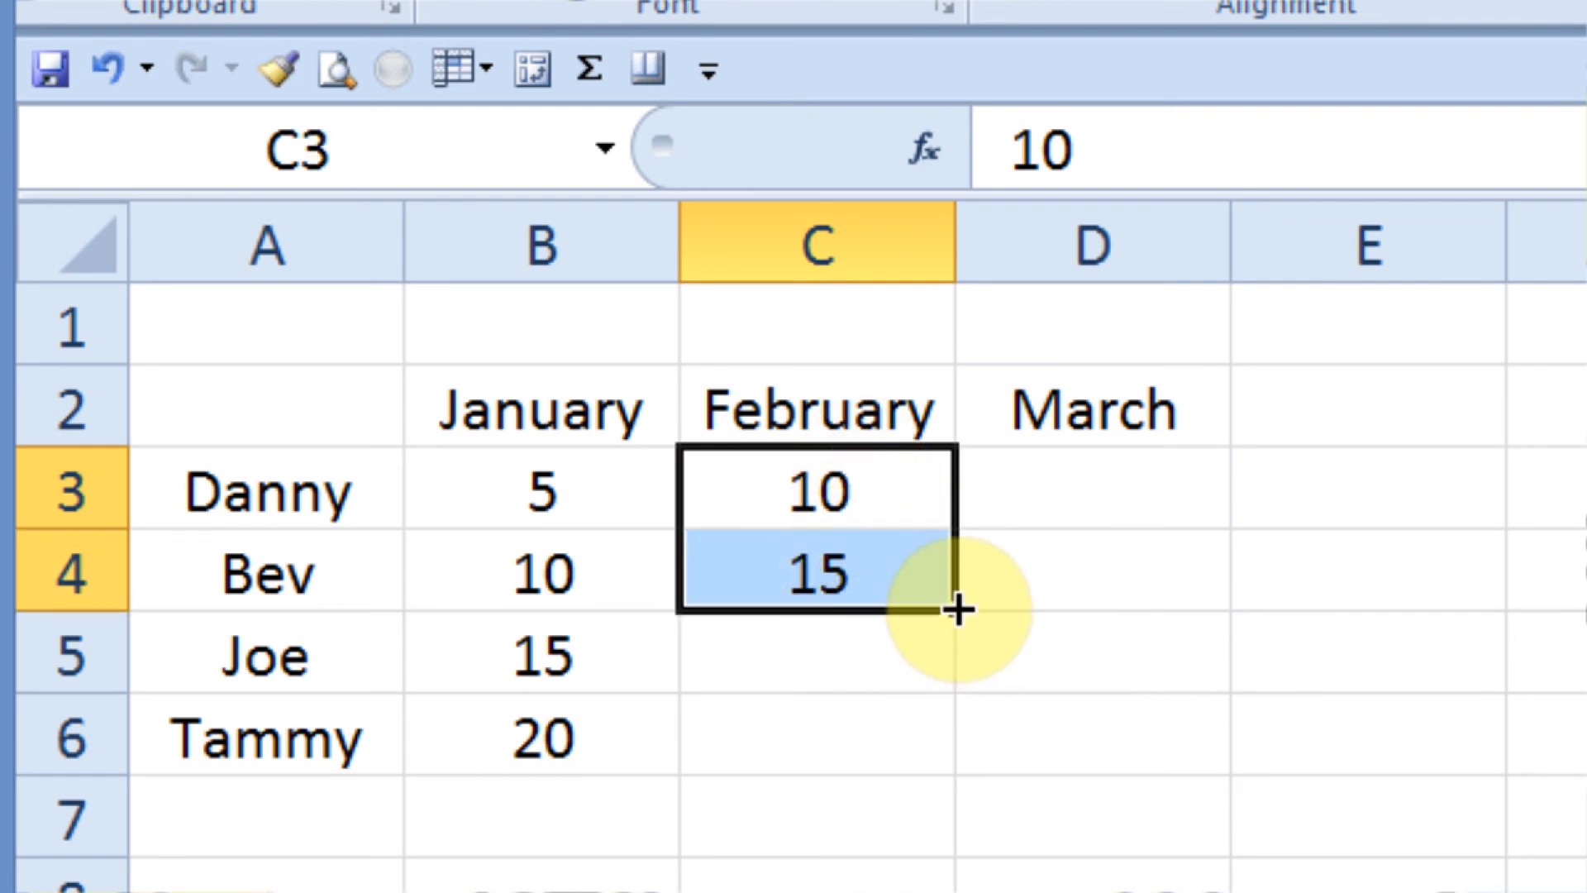
mouse_move(951, 607)
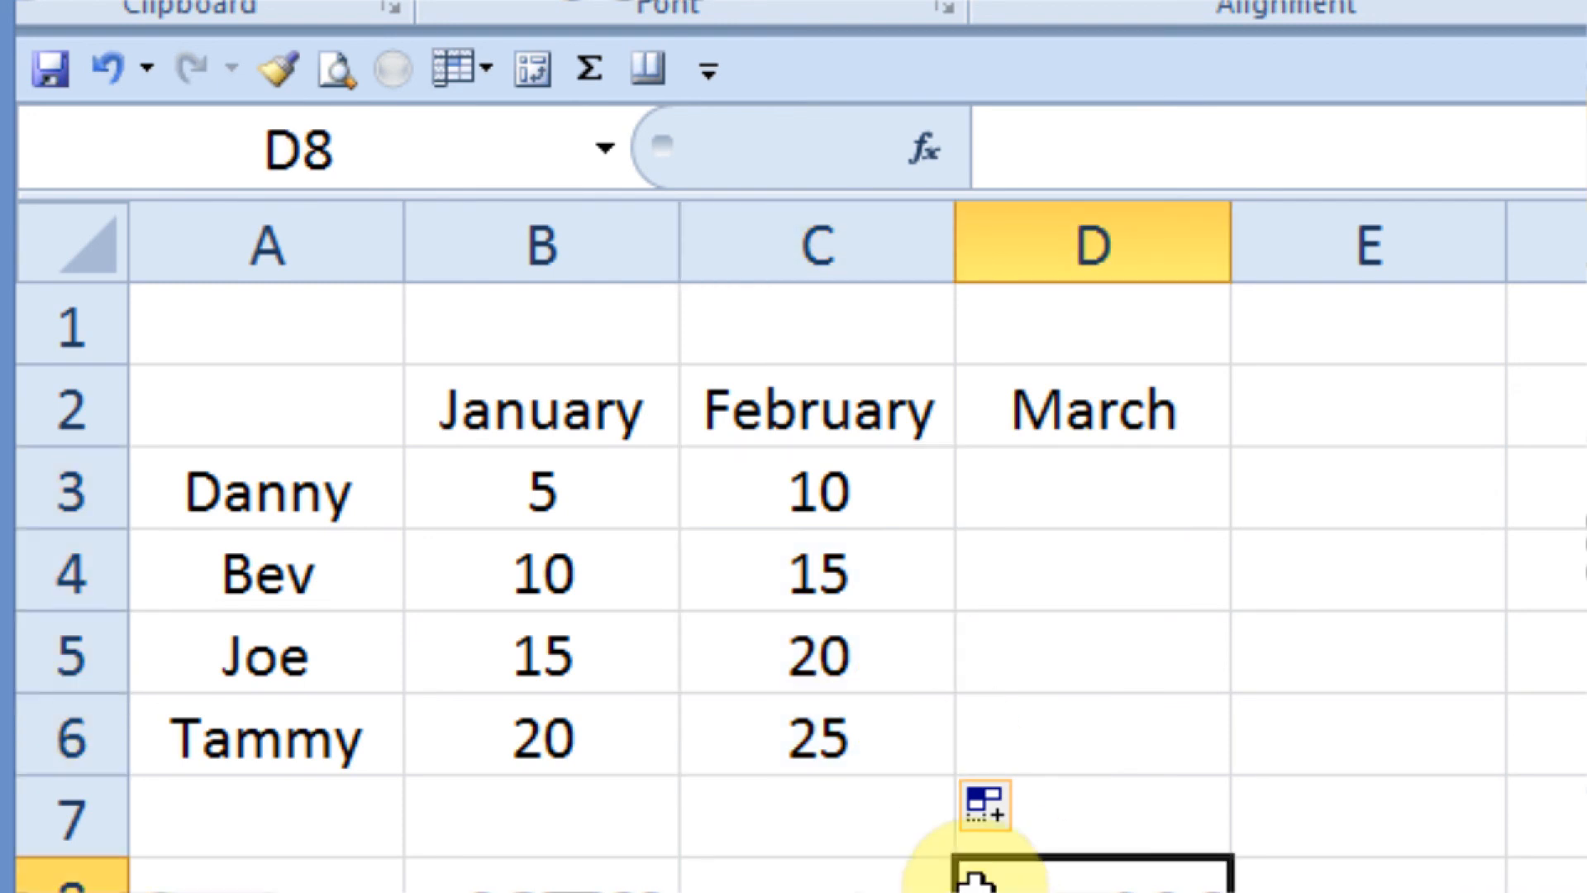
mouse_move(536, 476)
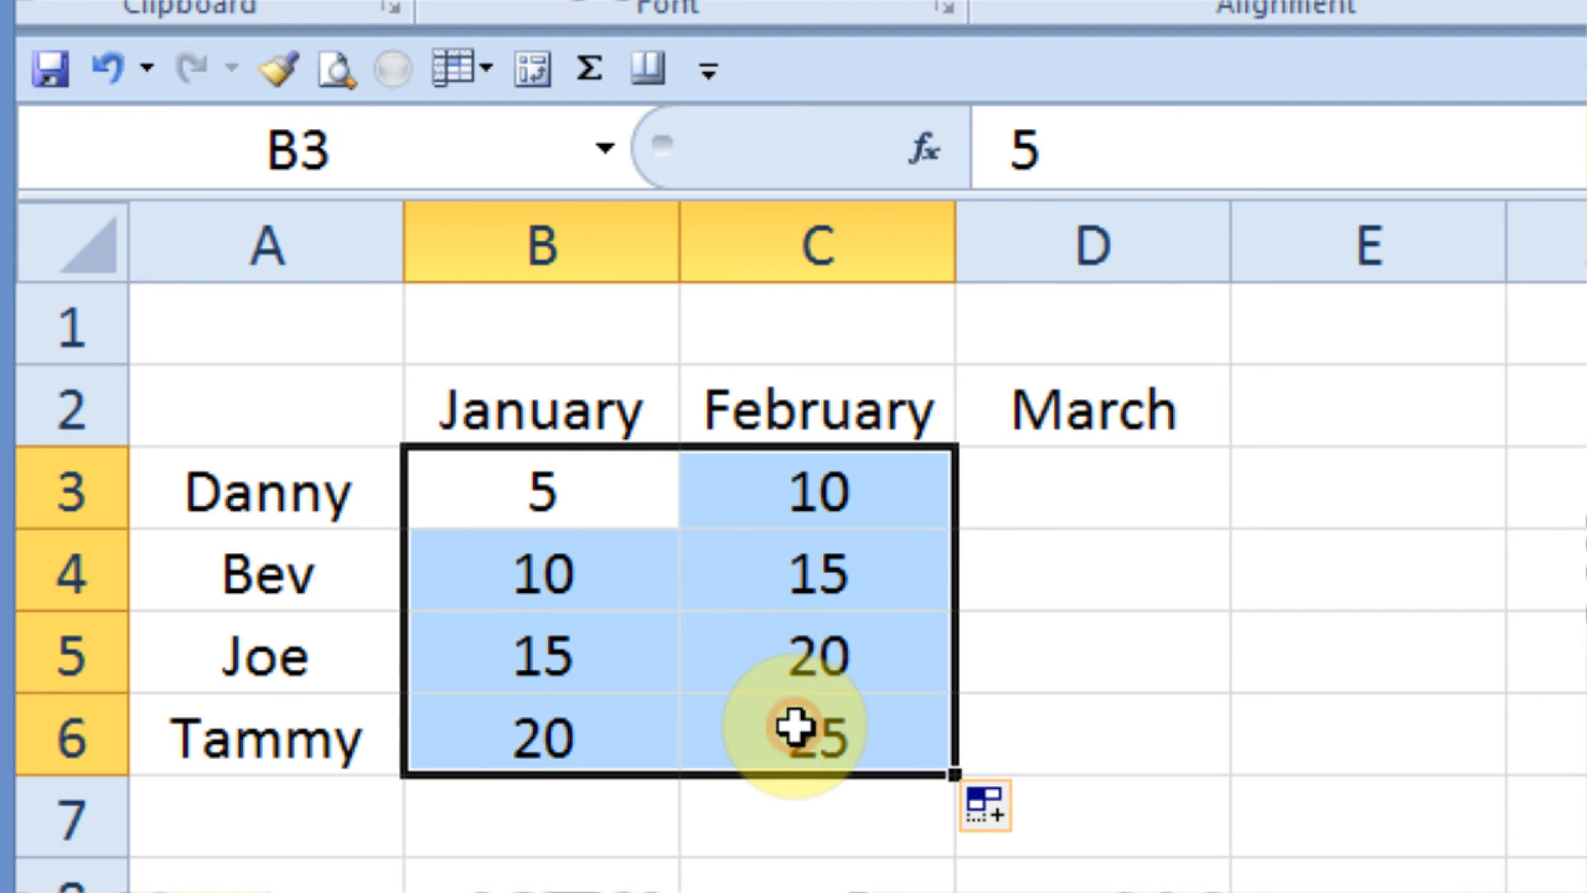
mouse_move(972, 820)
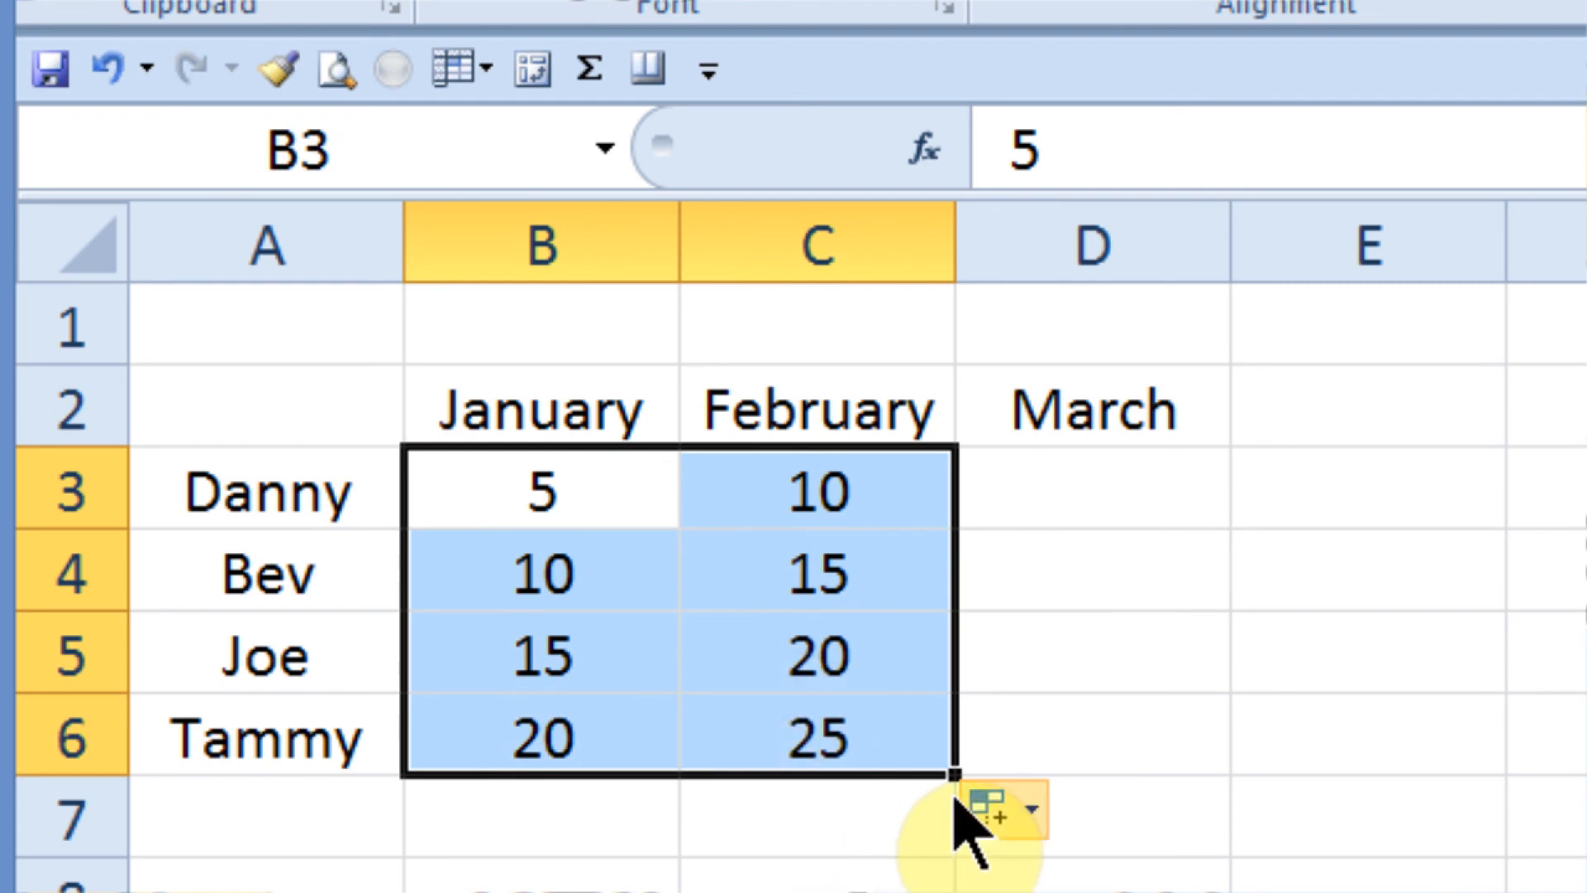
mouse_move(1101, 759)
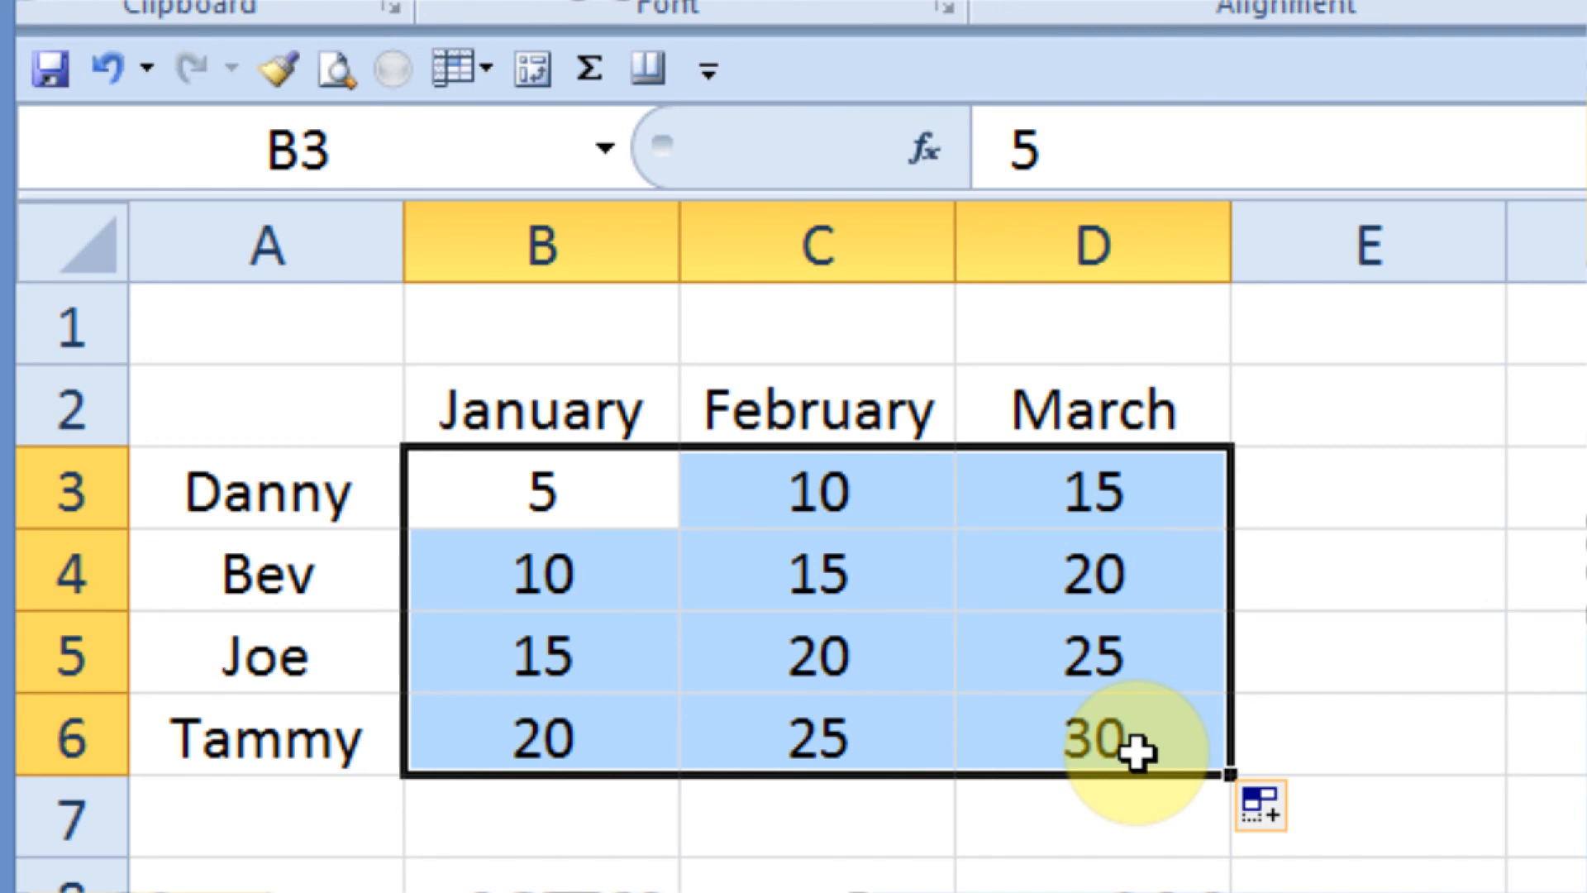
mouse_move(1109, 874)
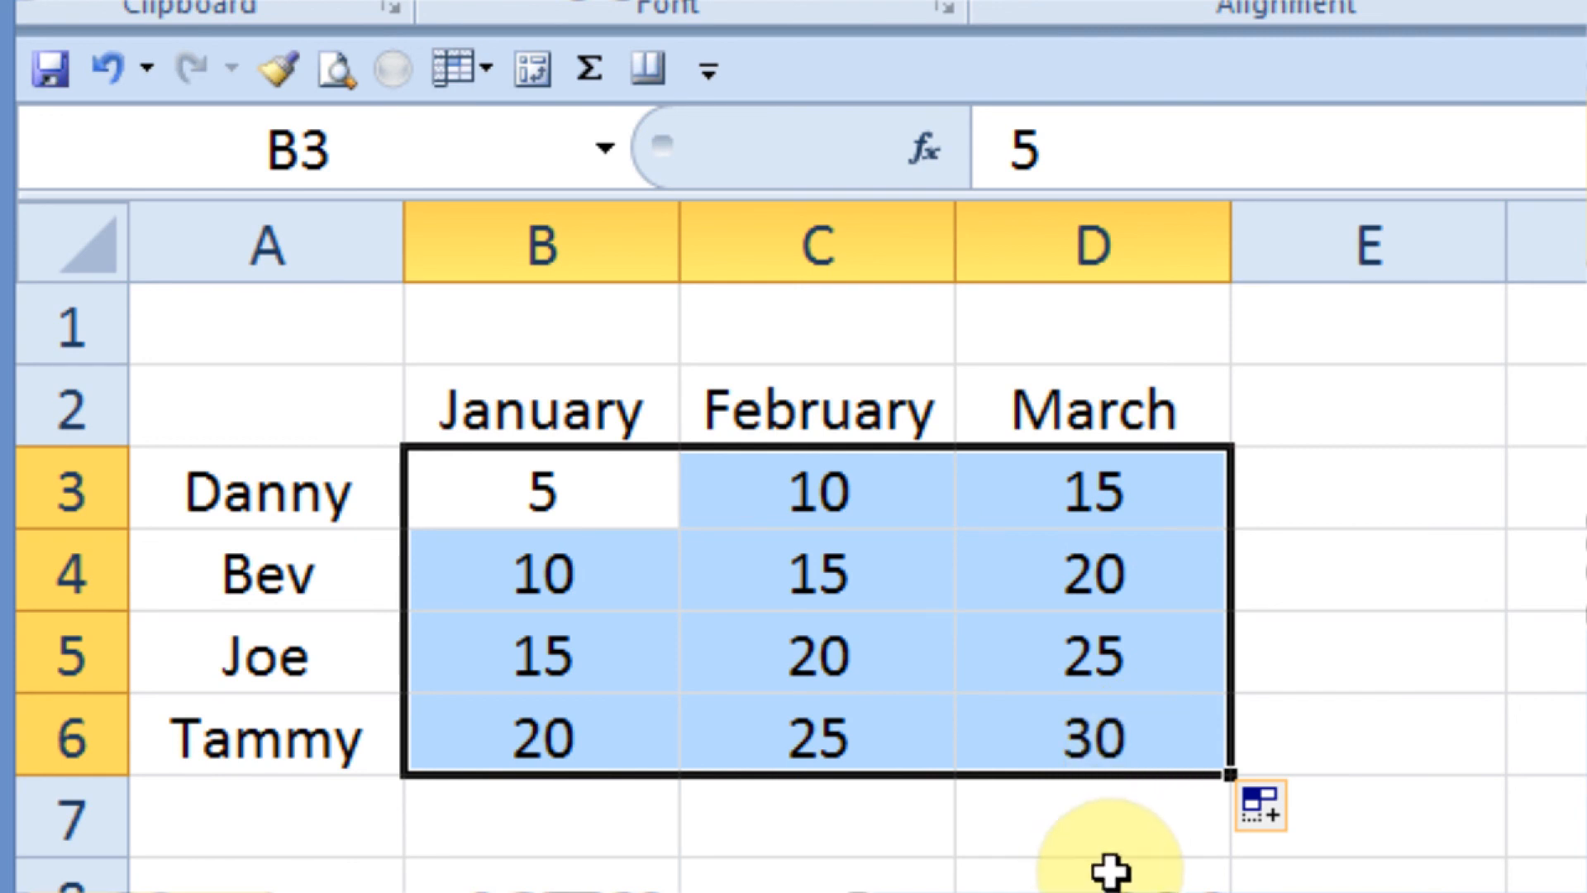